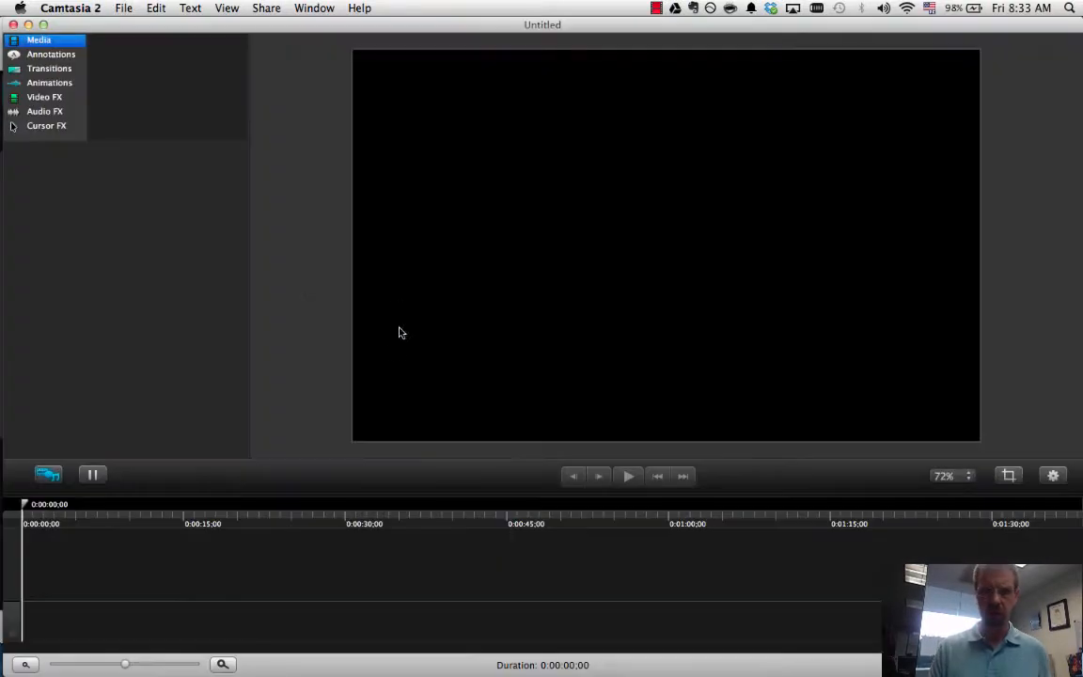
pyautogui.moveTo(286, 215)
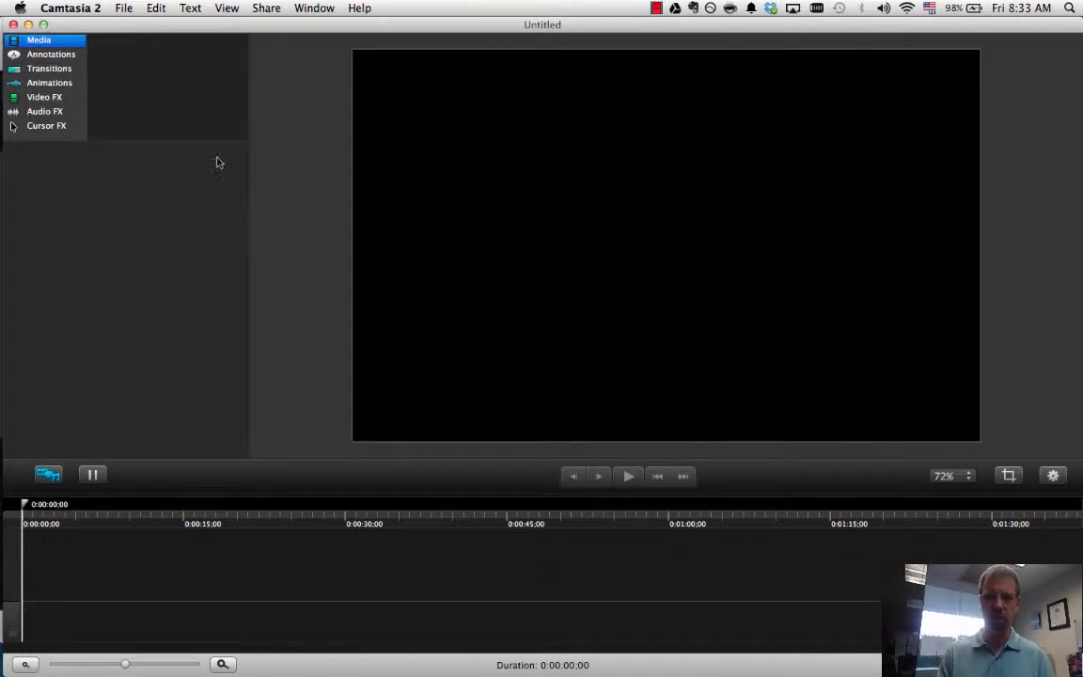
pyautogui.moveTo(355, 241)
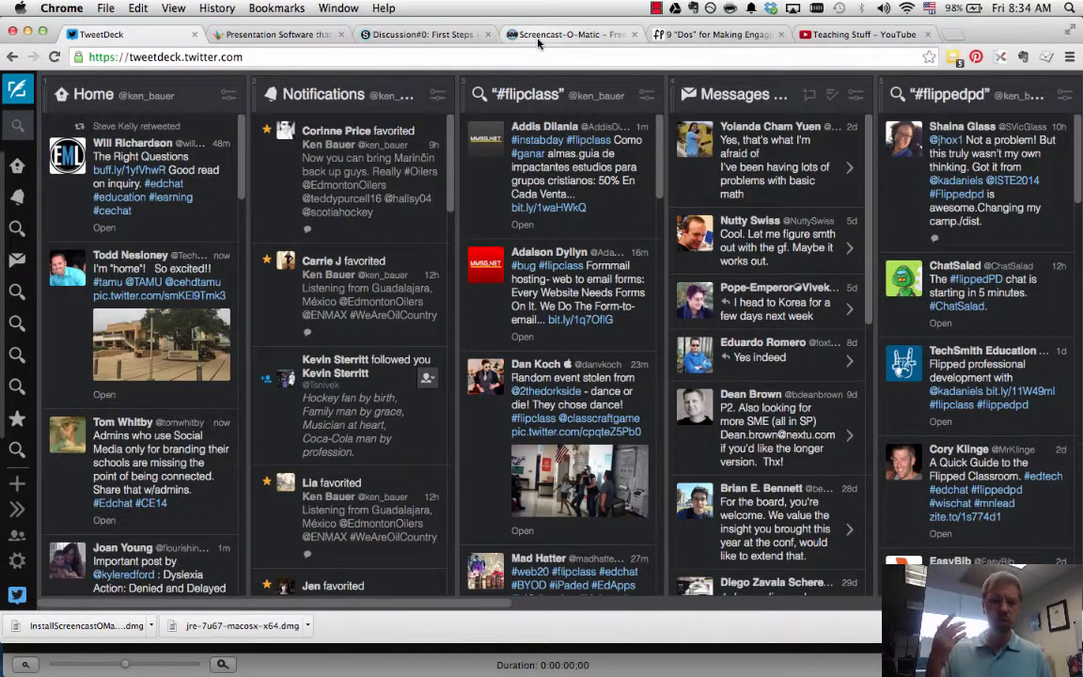
pyautogui.moveTo(564, 34)
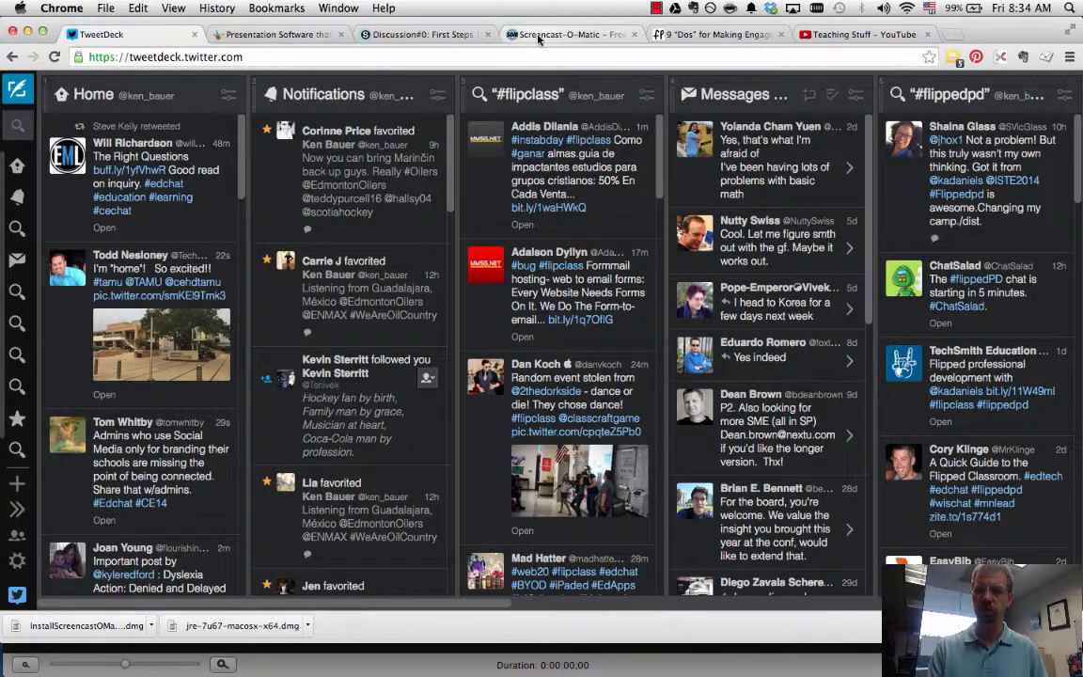
# - Switch from TweetDeck to the Screencast-O-Matic browser tab
pyautogui.click(572, 33)
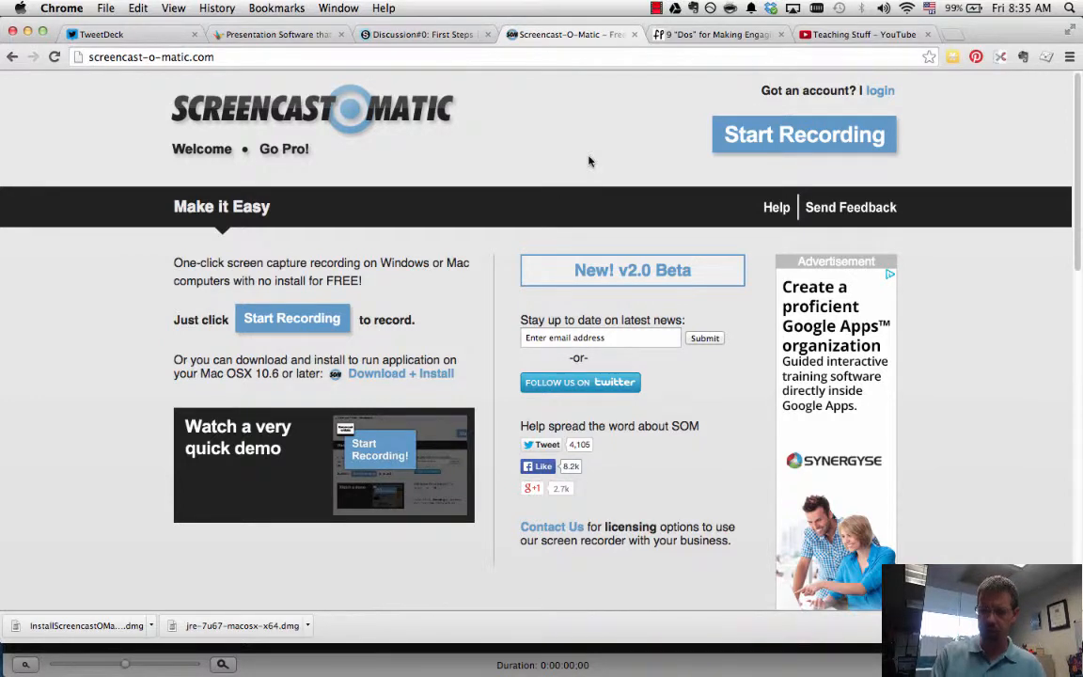
# - Launch the online screen recorder from the Screencast-O-Matic home page
pyautogui.click(804, 136)
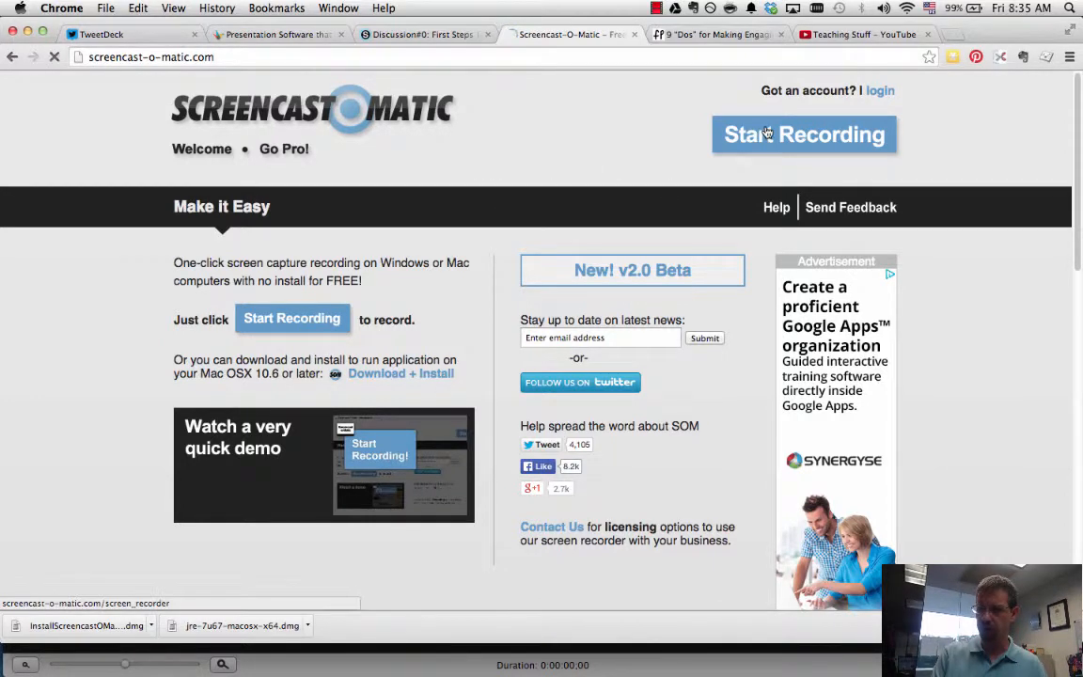
pyautogui.click(804, 135)
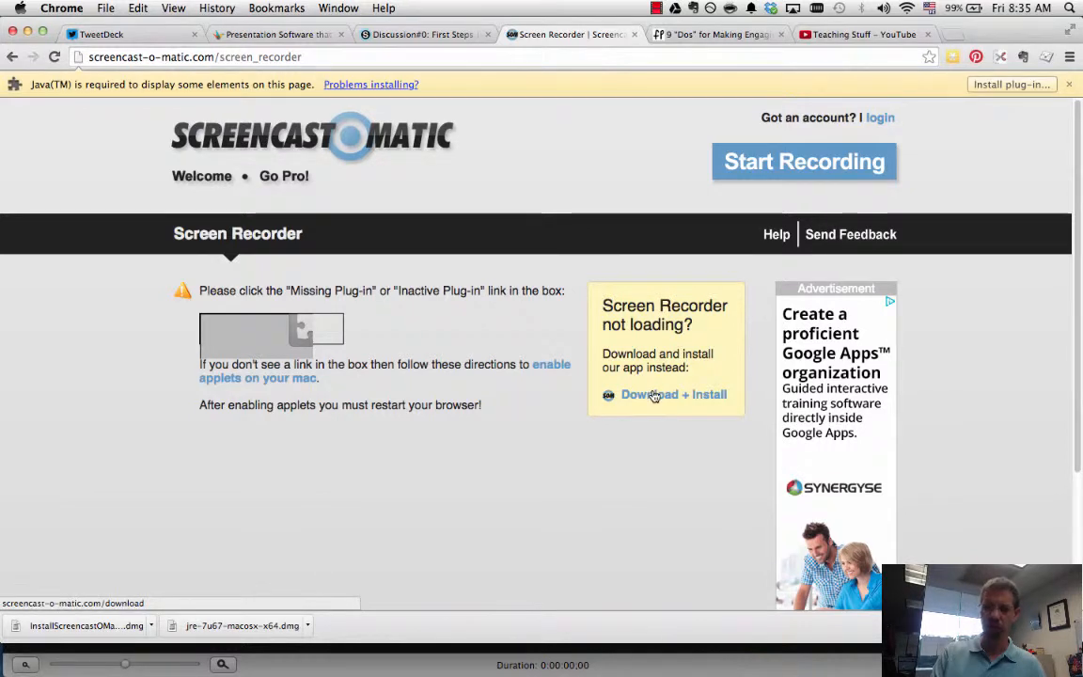
pyautogui.moveTo(562, 468)
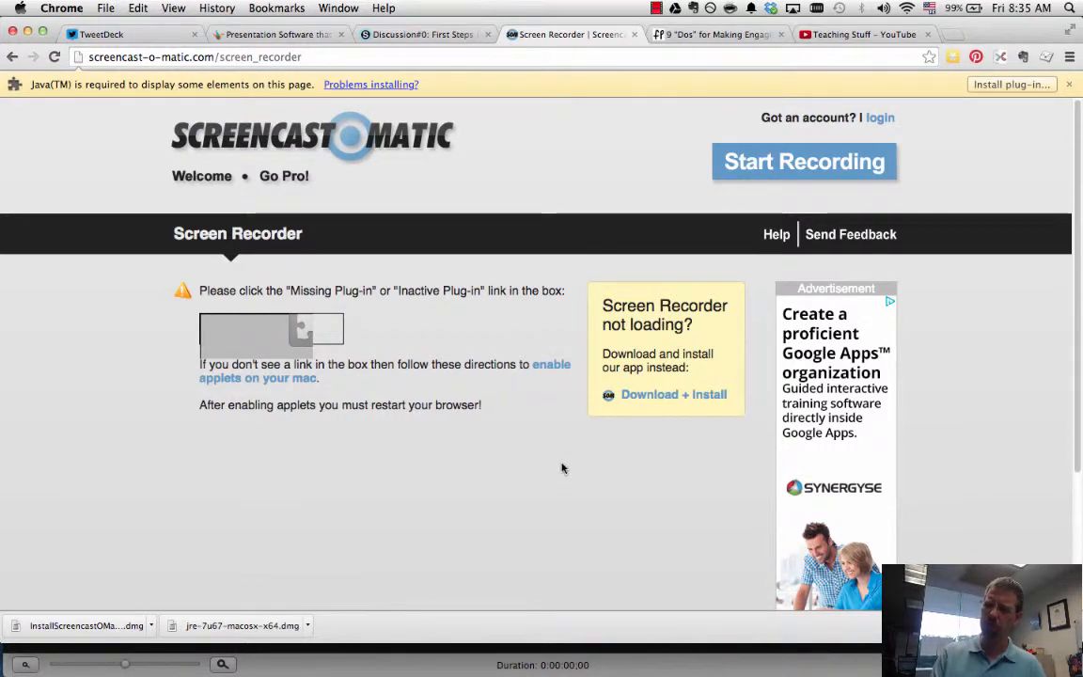
pyautogui.moveTo(224, 602)
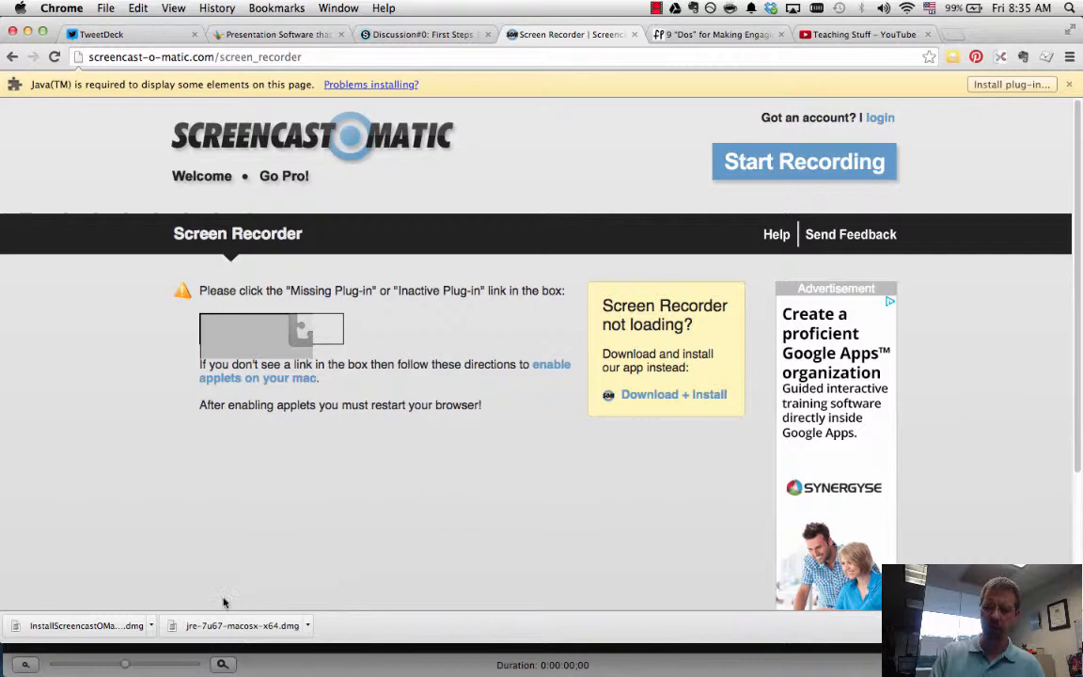
pyautogui.moveTo(317, 487)
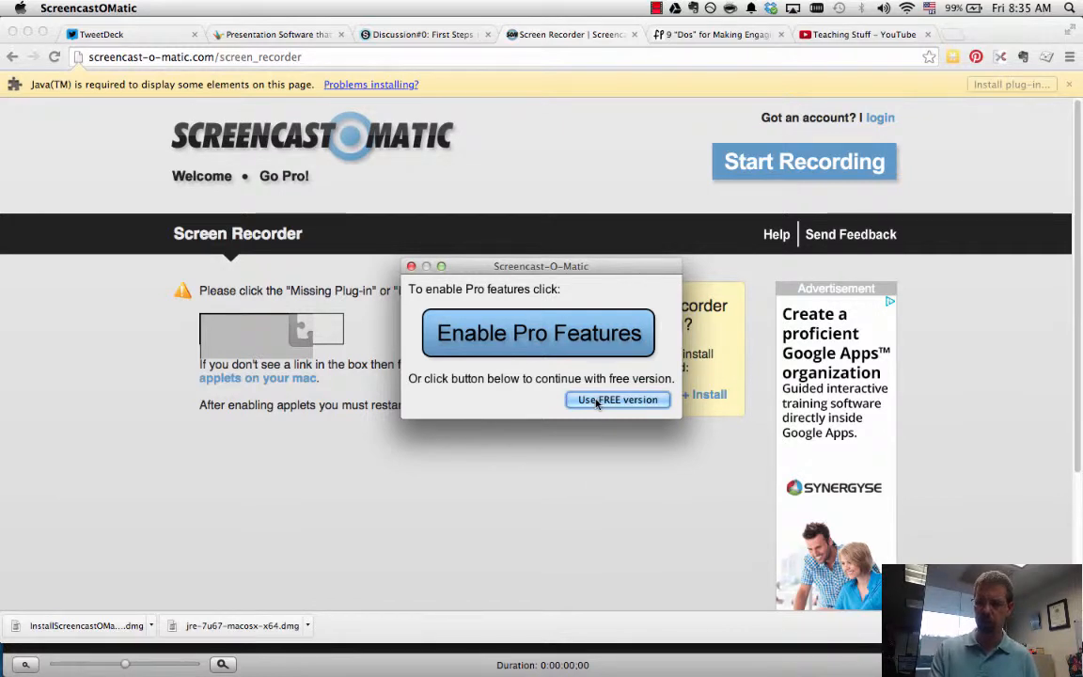
# - Continue with the free recorder and delete the previously found recording
pyautogui.click(617, 398)
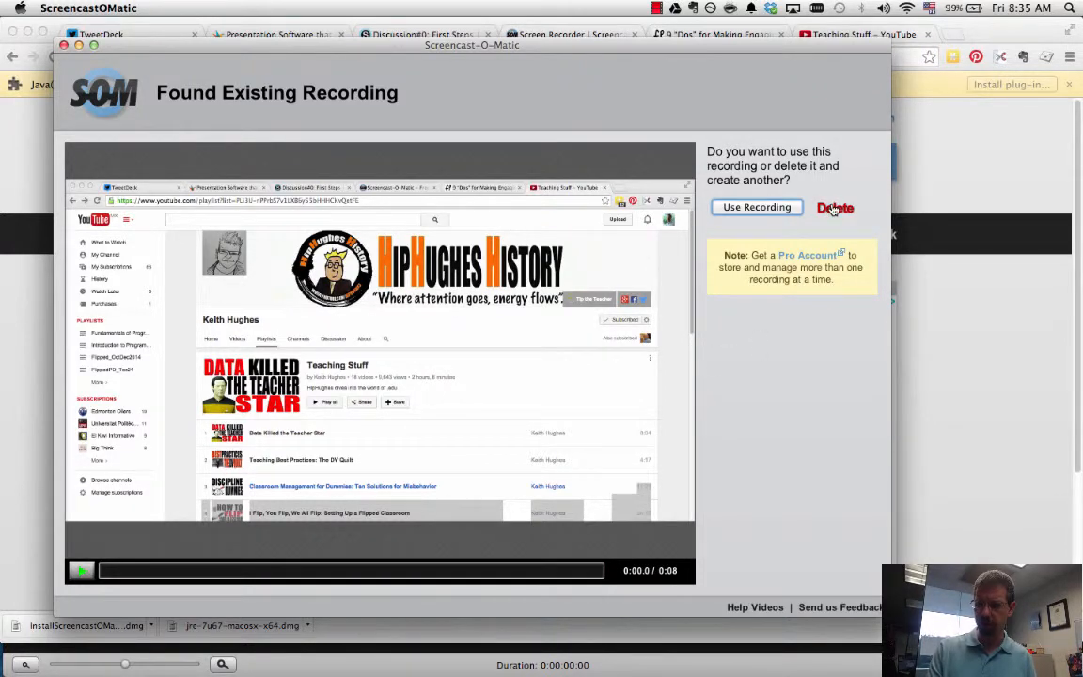
pyautogui.click(834, 207)
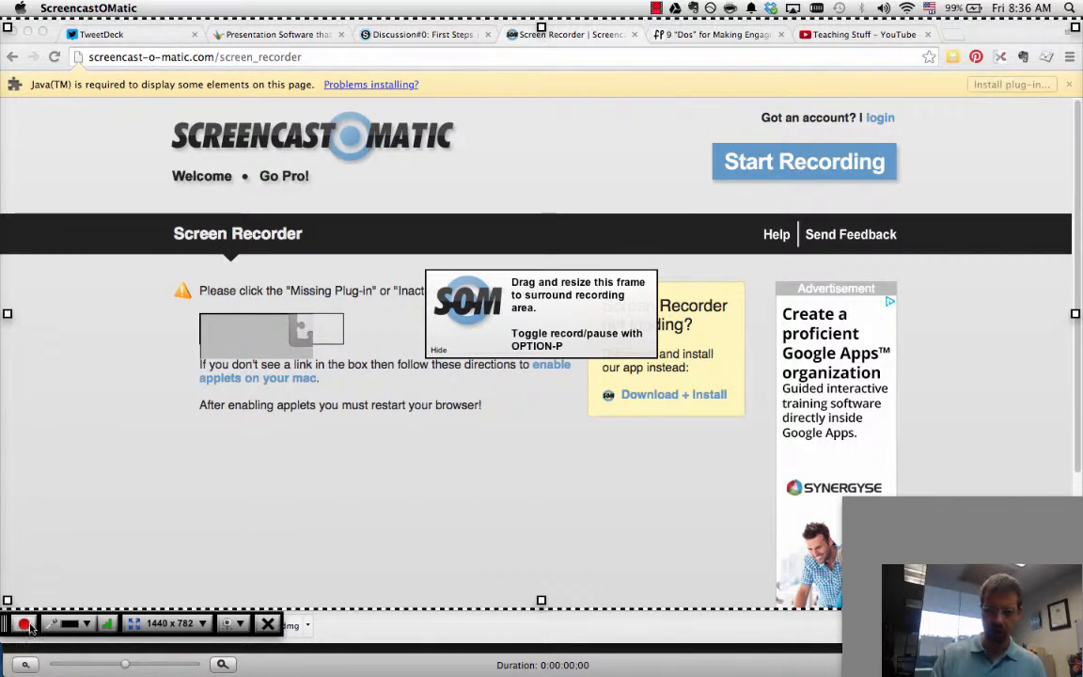
# - Record a short seven-second screen capture, acknowledging the webcam-preview notice, then finish it
pyautogui.click(22, 624)
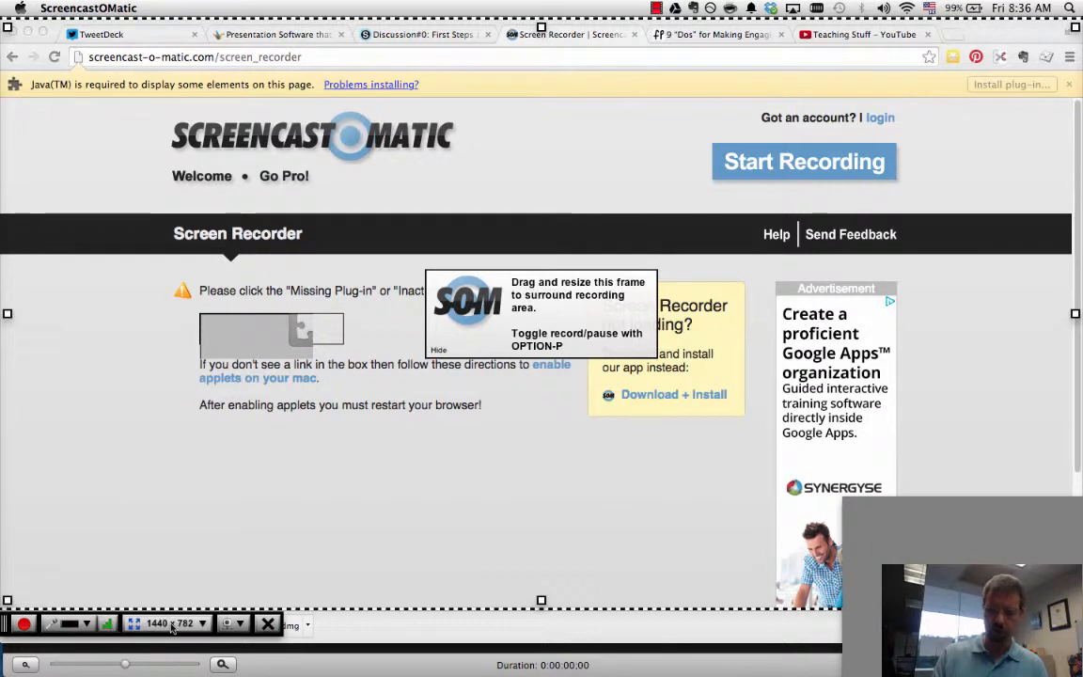
pyautogui.click(170, 624)
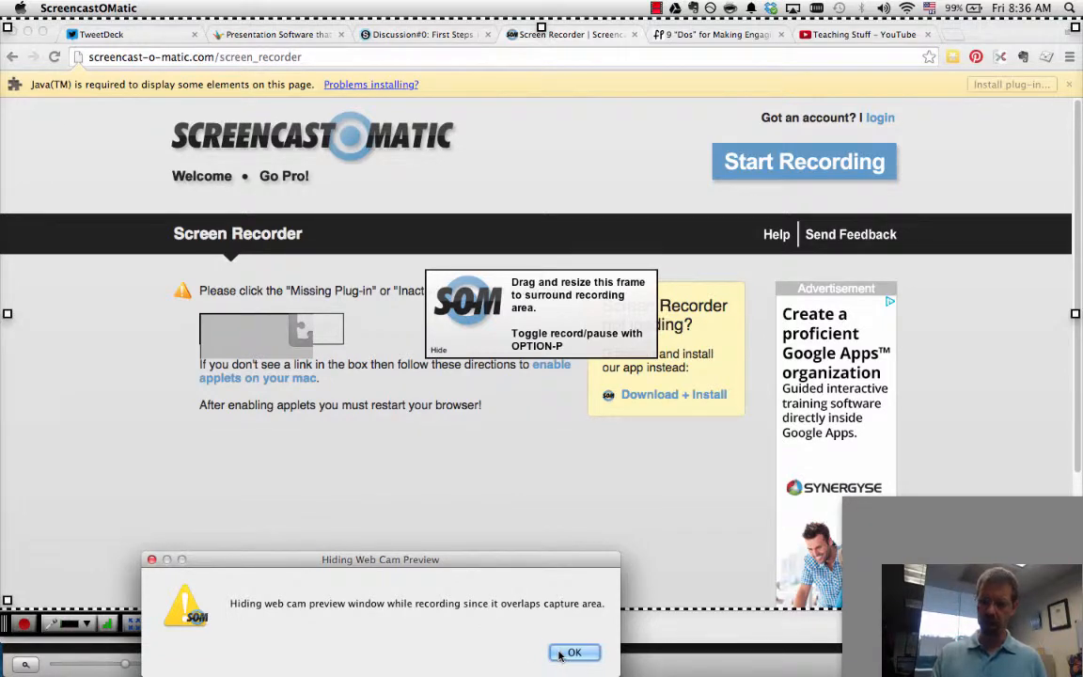
pyautogui.click(573, 652)
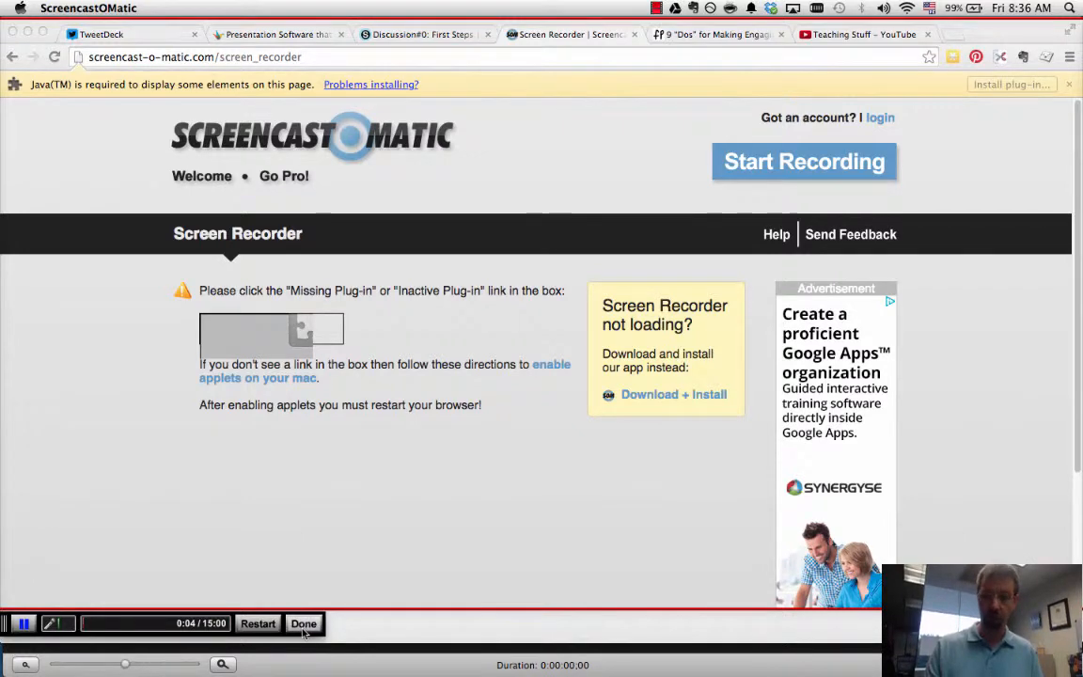
pyautogui.click(304, 624)
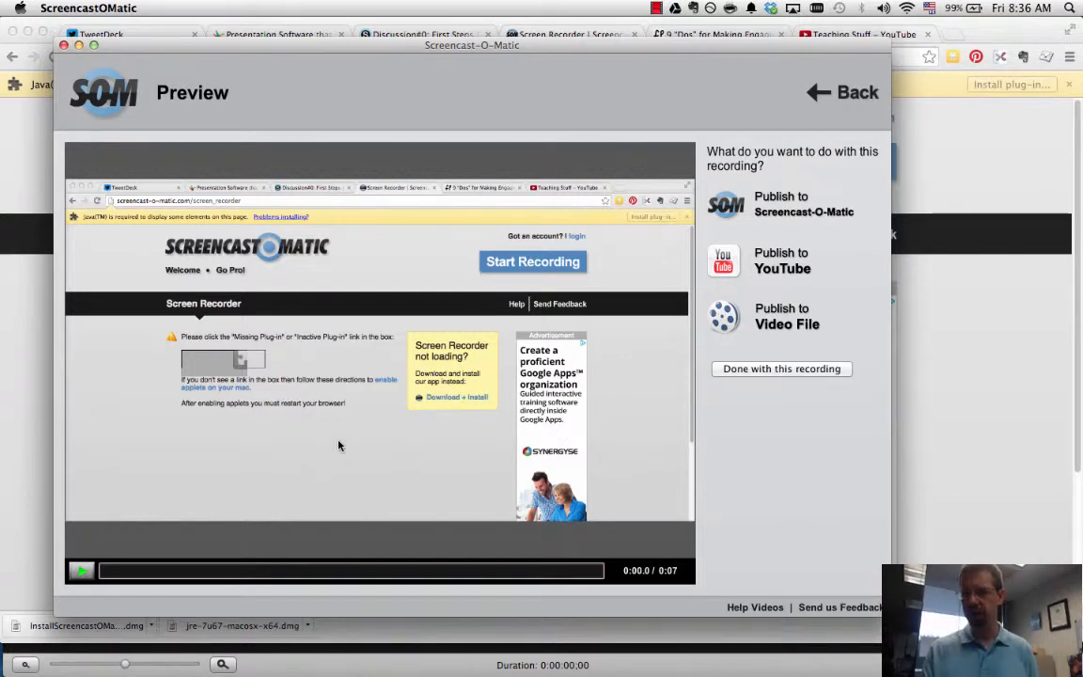
pyautogui.moveTo(572, 359)
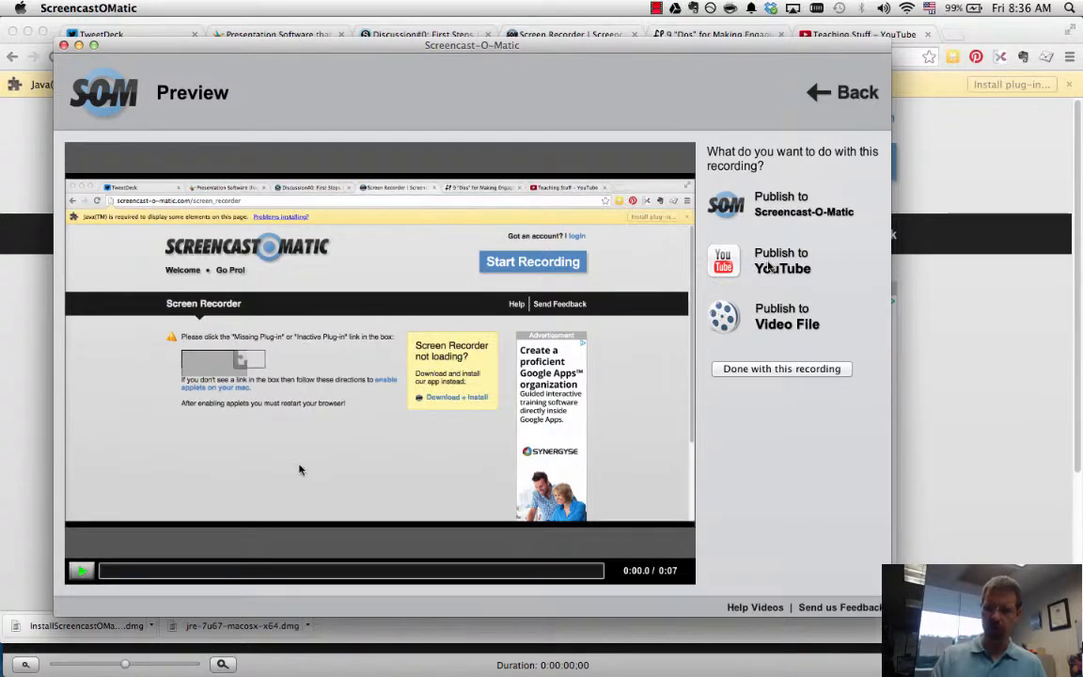
# - Review the Publish to YouTube form, leaving the privacy set to Public
pyautogui.click(782, 267)
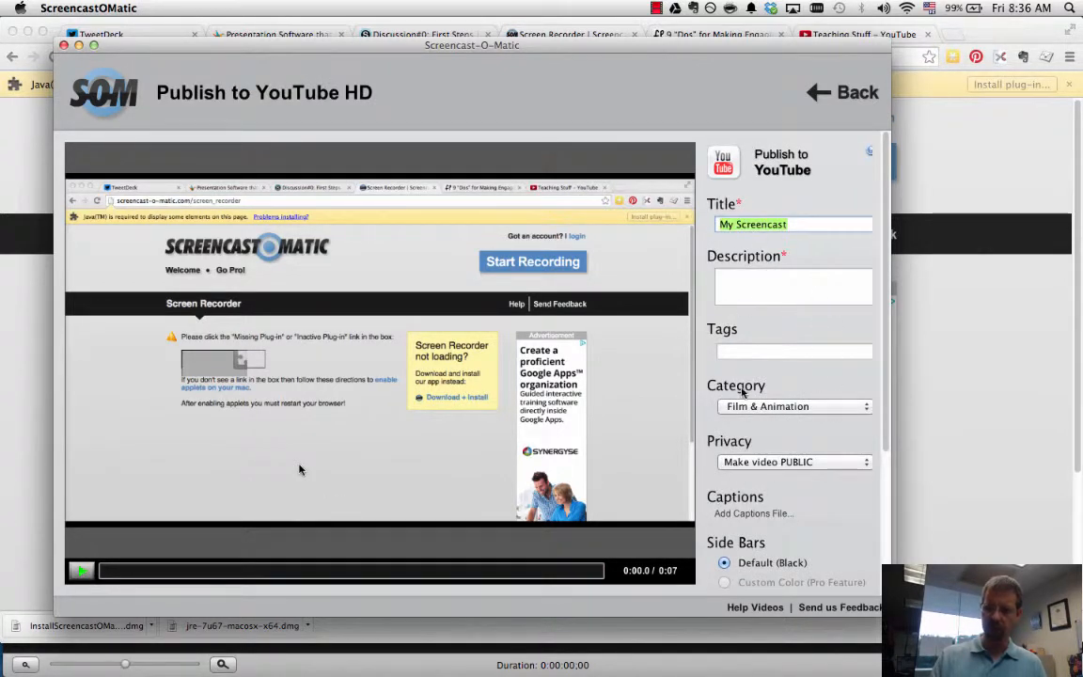
pyautogui.click(793, 463)
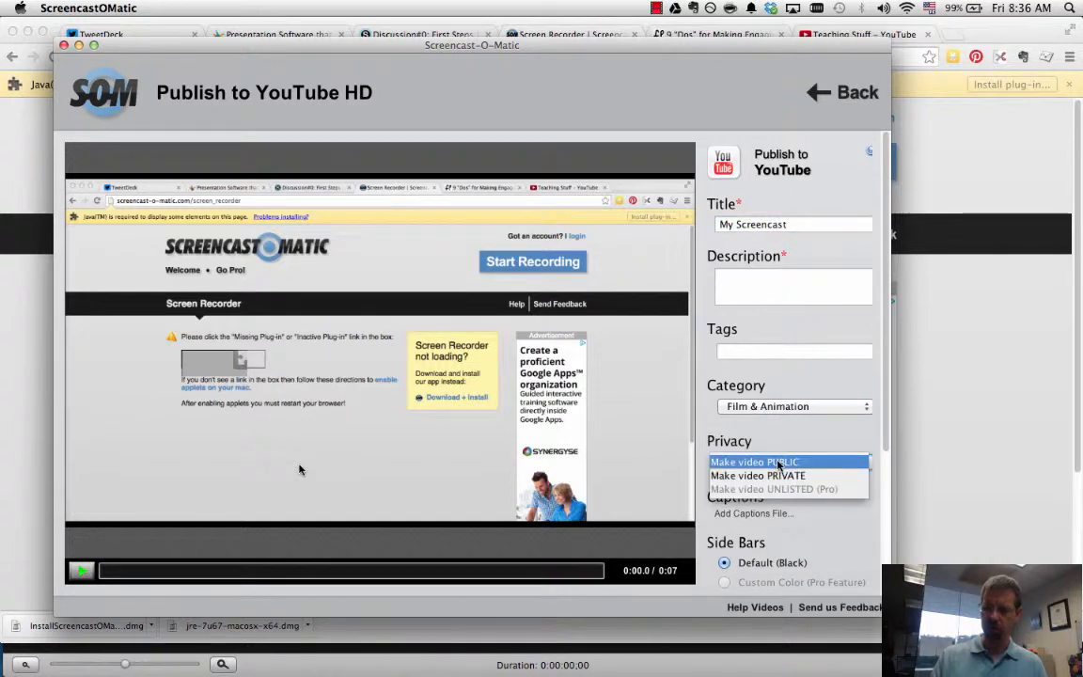
pyautogui.click(757, 474)
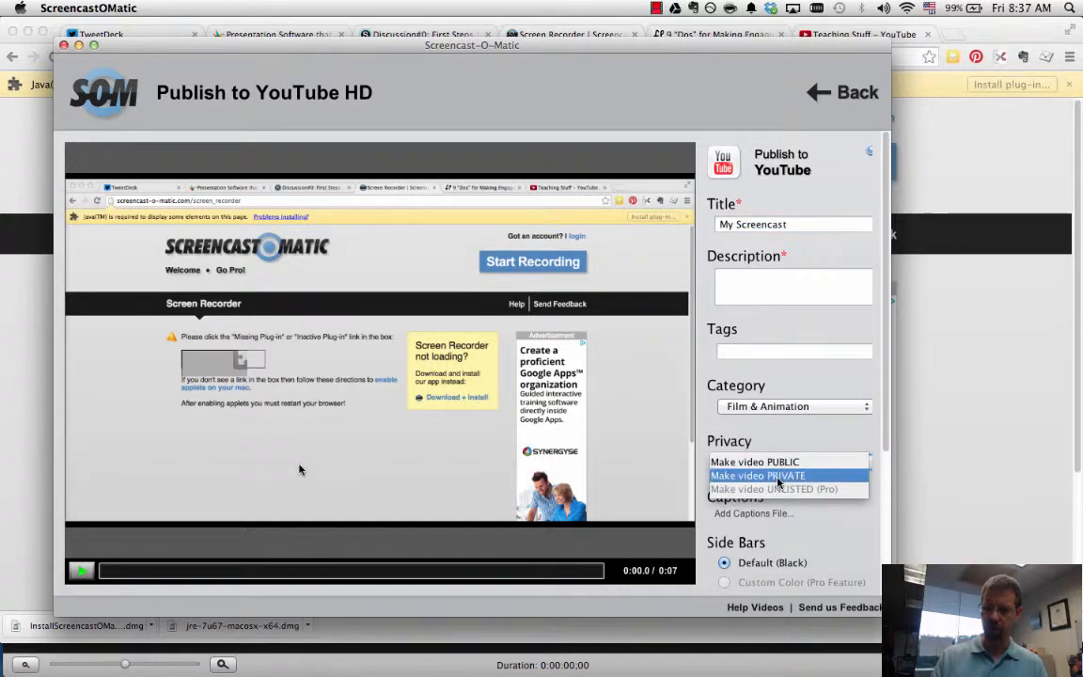
pyautogui.click(754, 463)
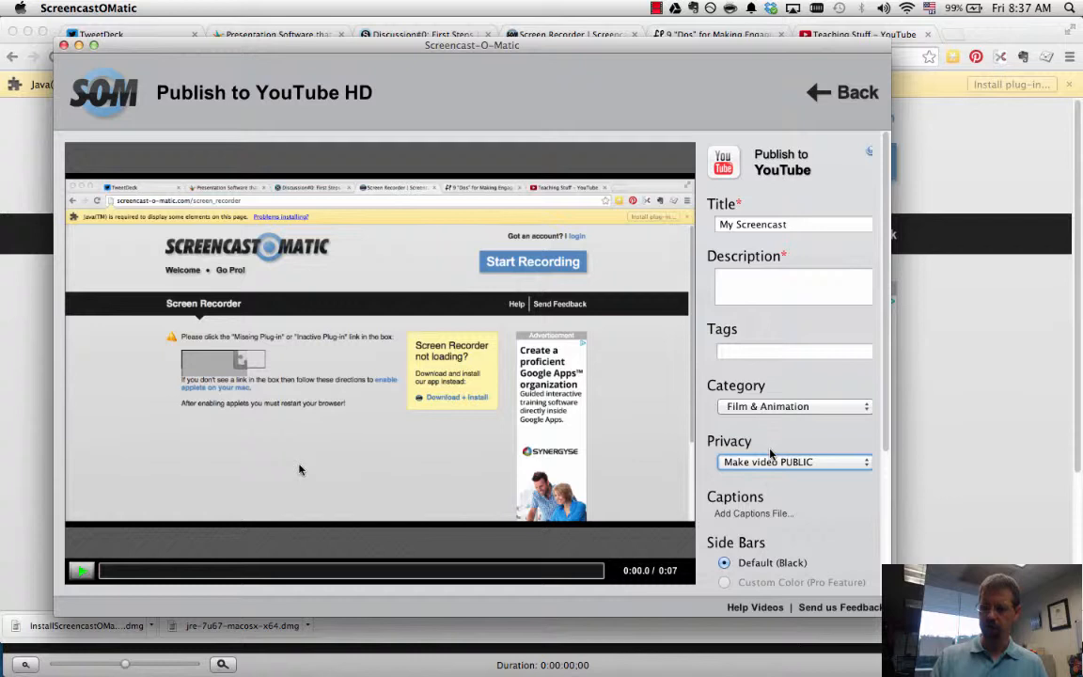
pyautogui.scroll(-3)
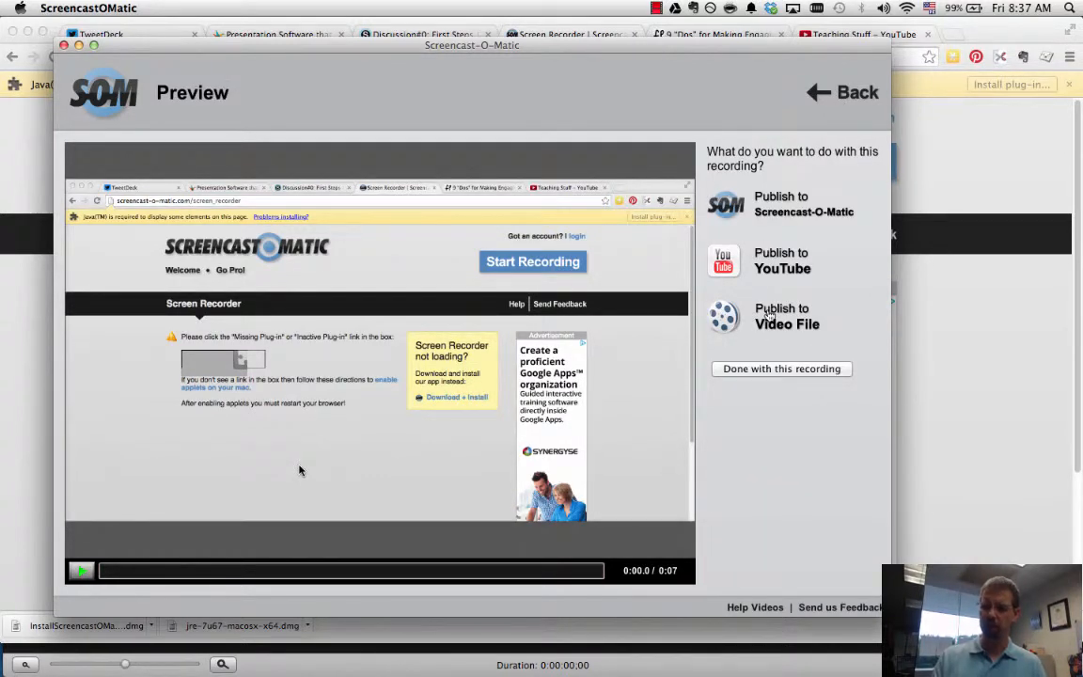
pyautogui.moveTo(768, 316)
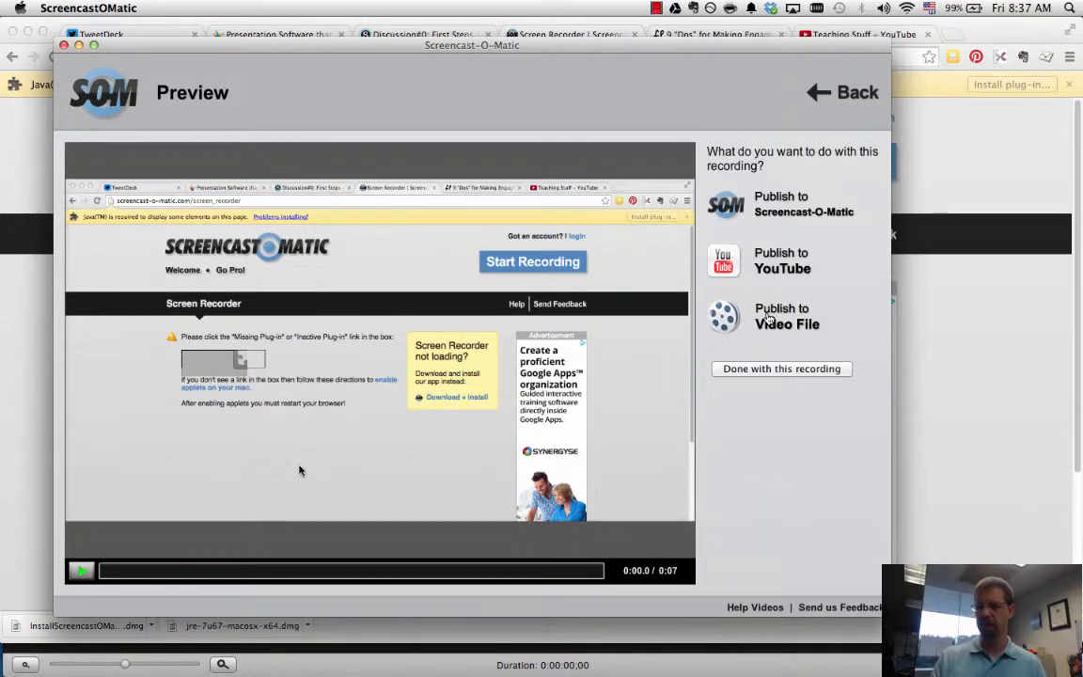
# - Save the recording as a full-size QuickTime (MP4) video file
pyautogui.click(786, 316)
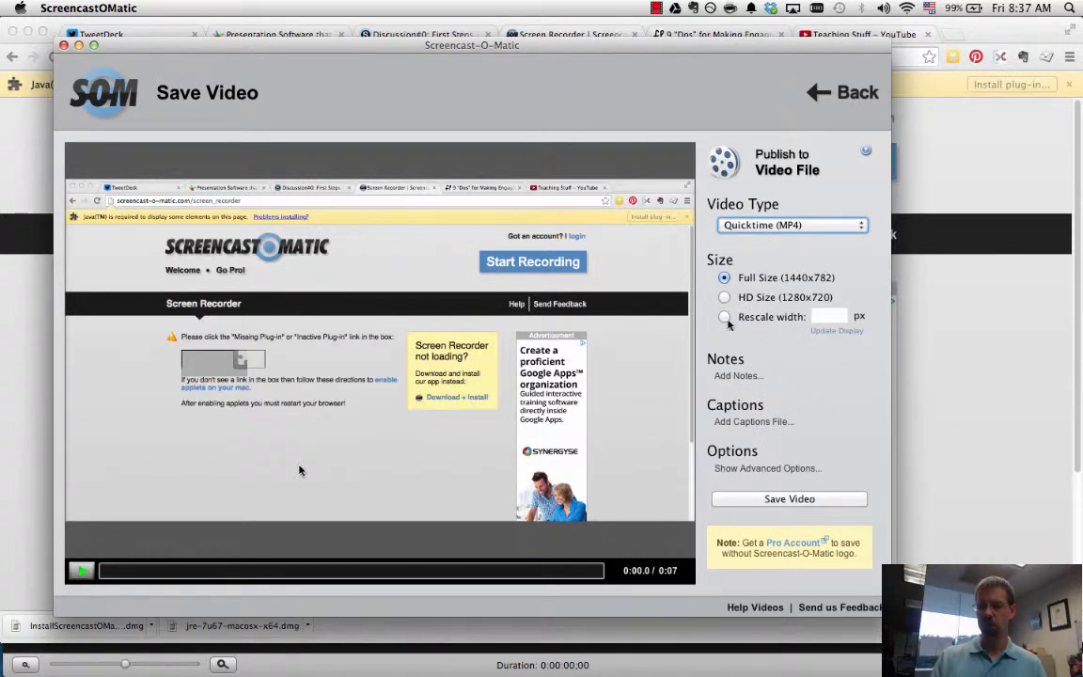
pyautogui.click(791, 225)
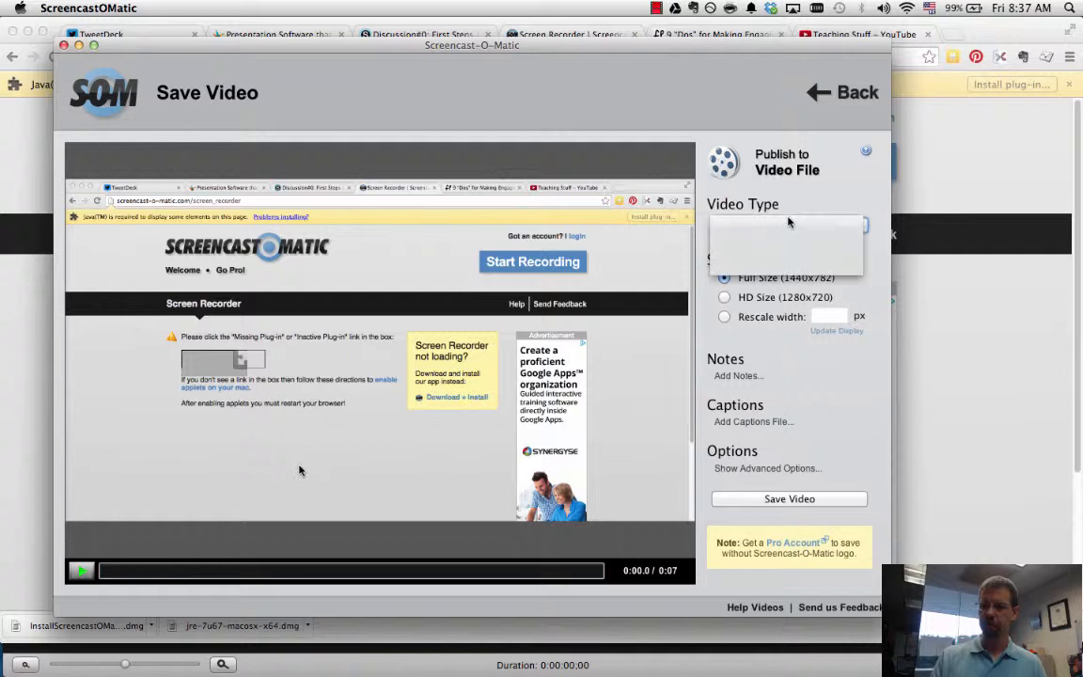
pyautogui.click(786, 226)
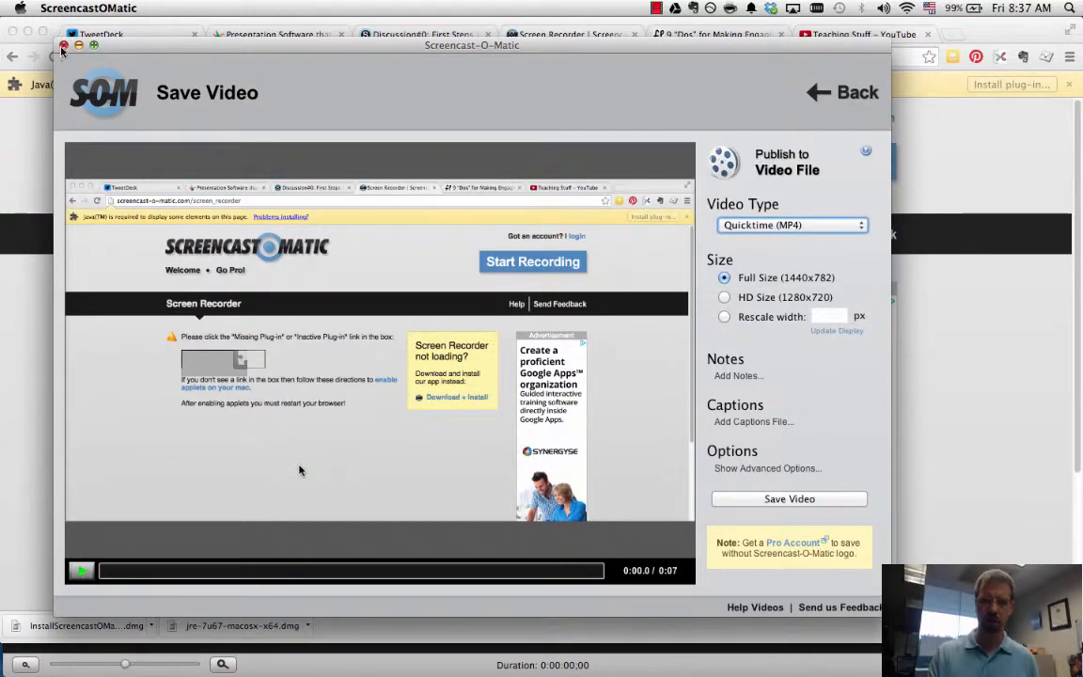
pyautogui.click(64, 45)
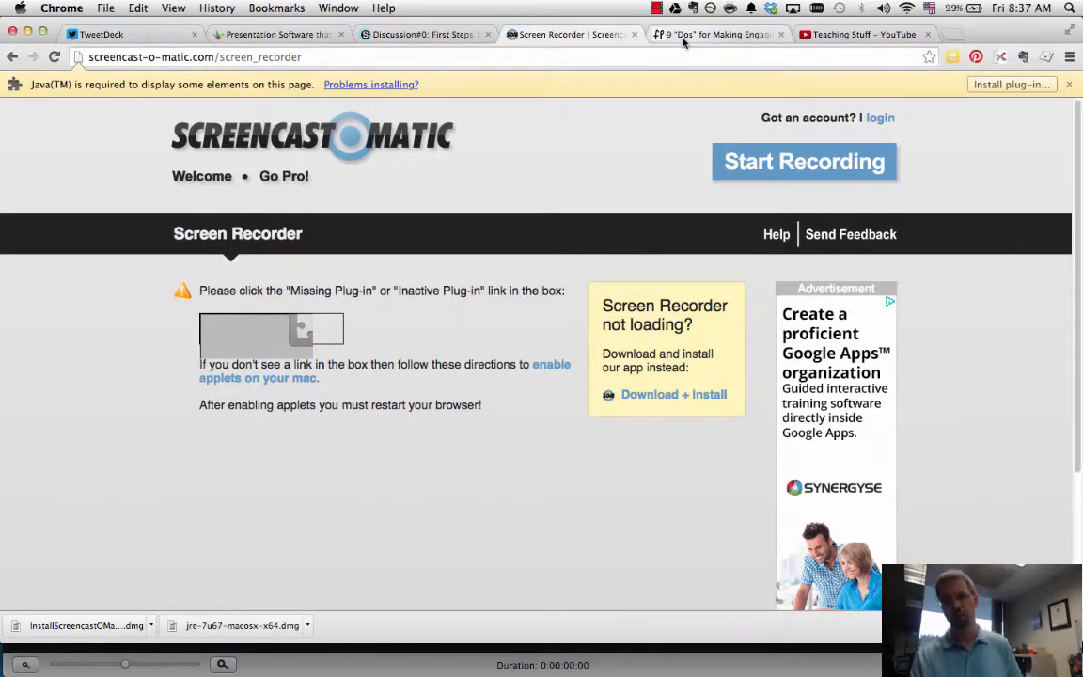
pyautogui.moveTo(716, 34)
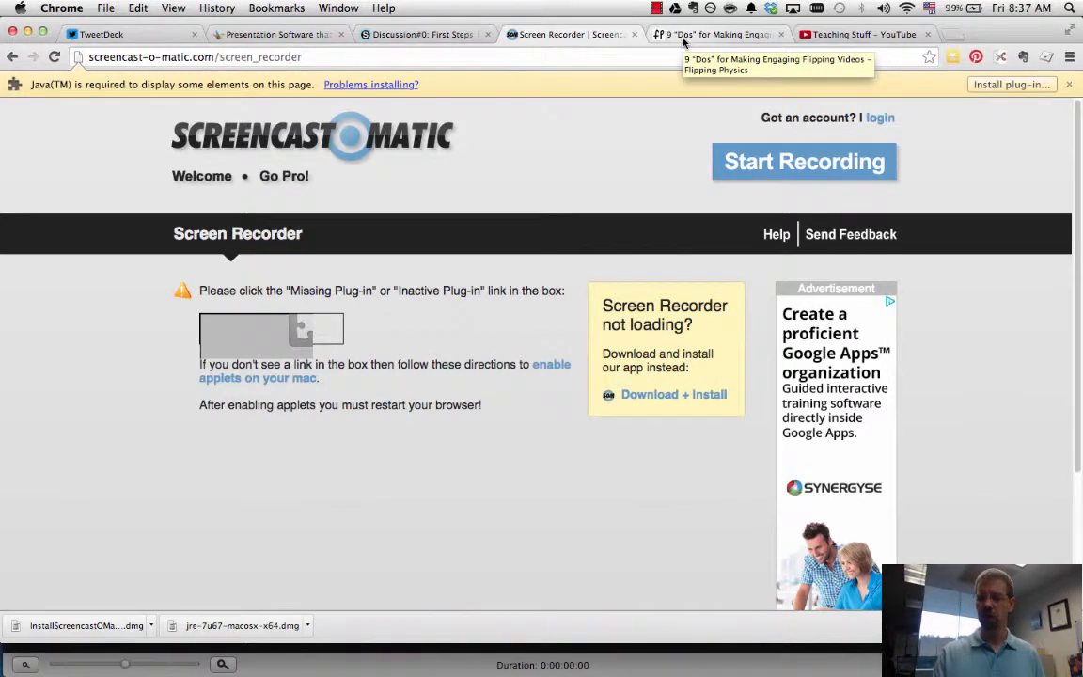
pyautogui.click(718, 34)
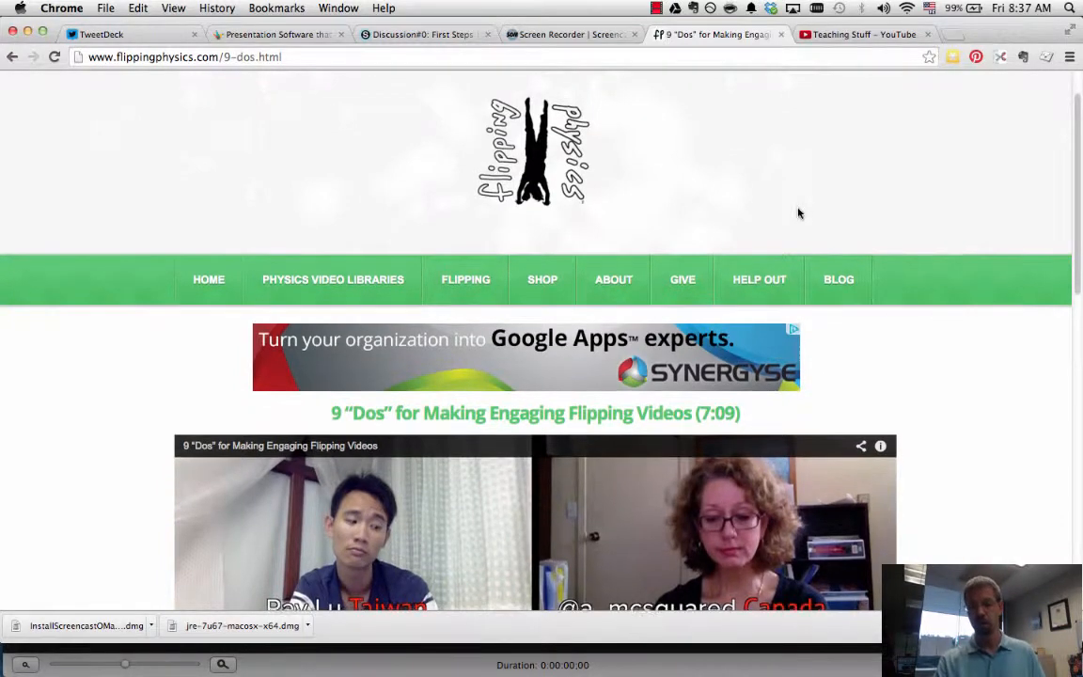
pyautogui.scroll(-3)
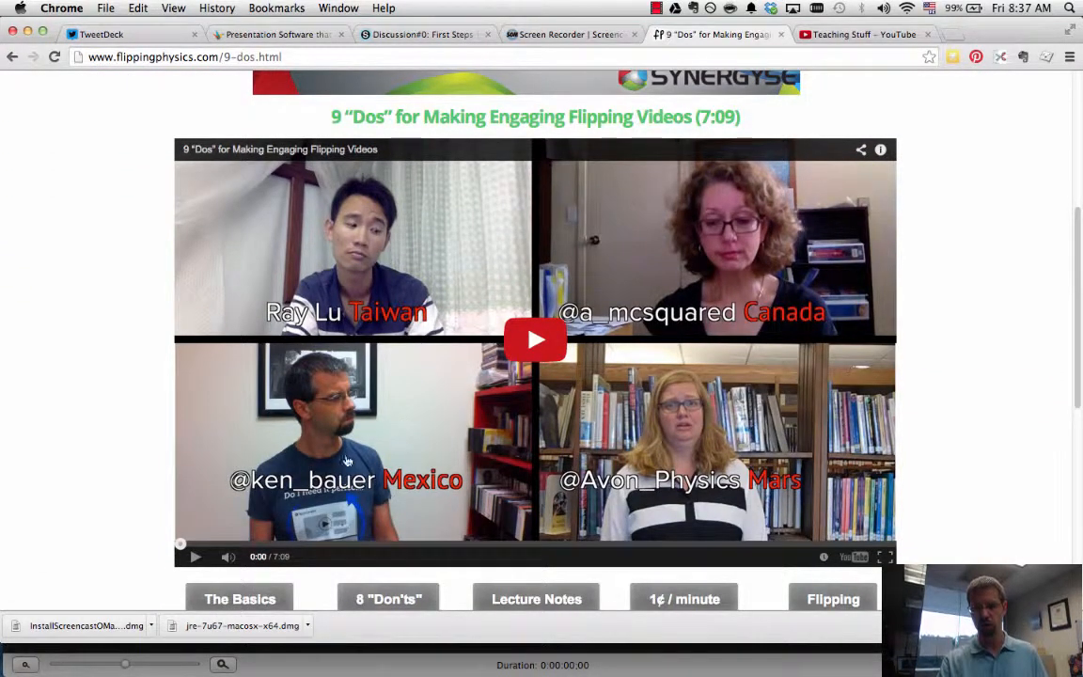
pyautogui.moveTo(955, 382)
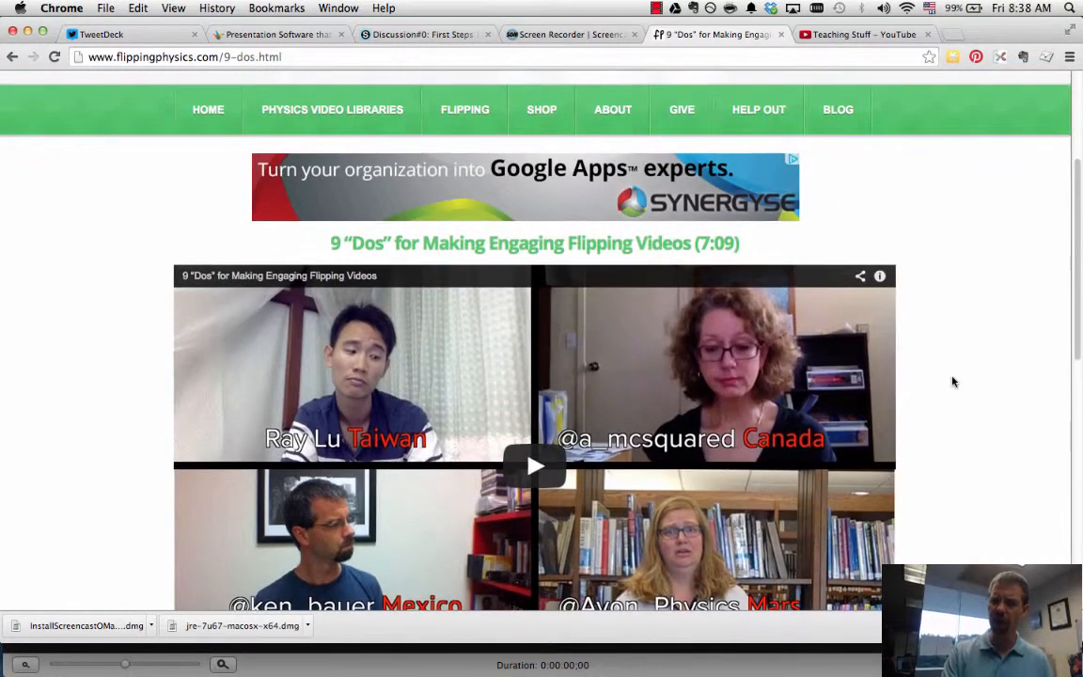
pyautogui.scroll(-3)
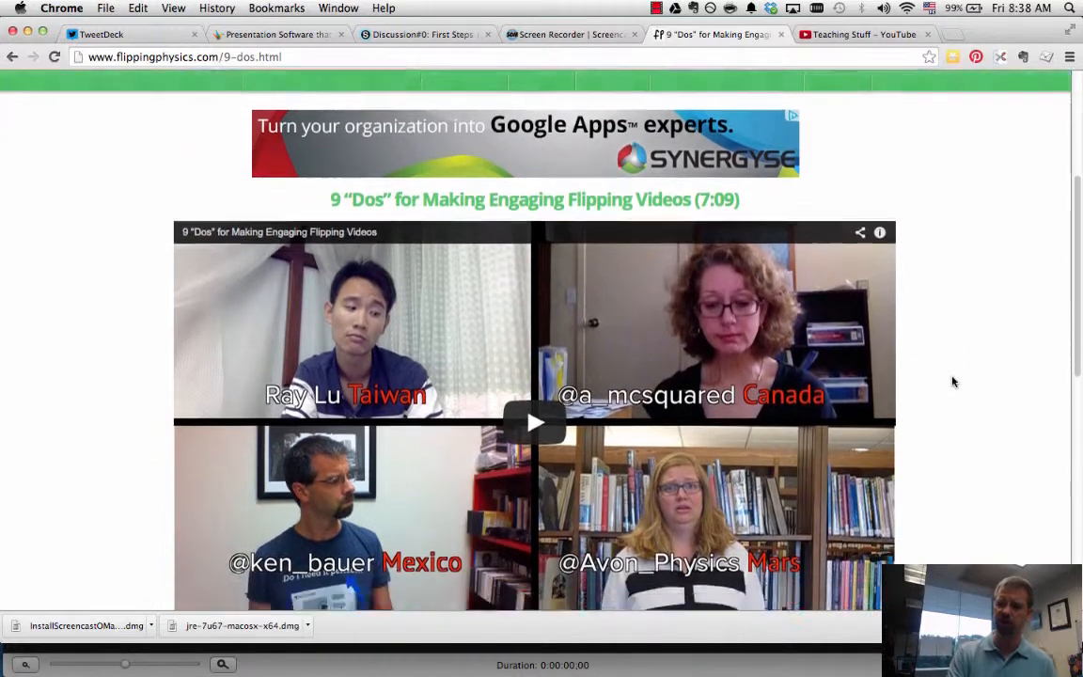
pyautogui.scroll(-3)
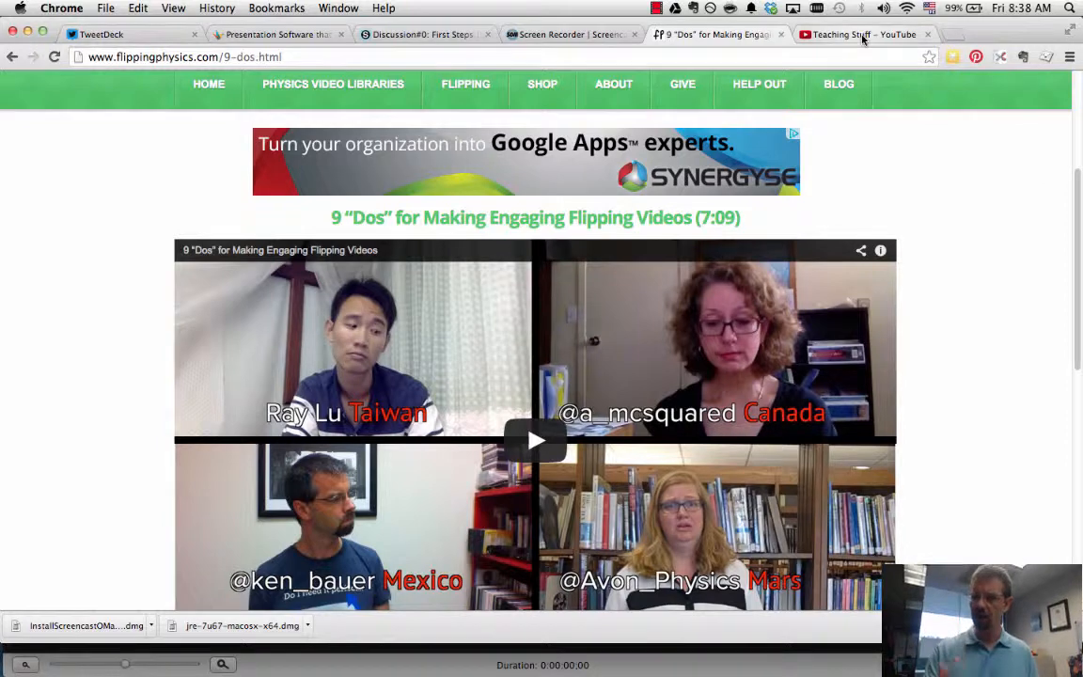
# - View the Teaching Stuff YouTube playlist and scroll through its videos
pyautogui.click(857, 34)
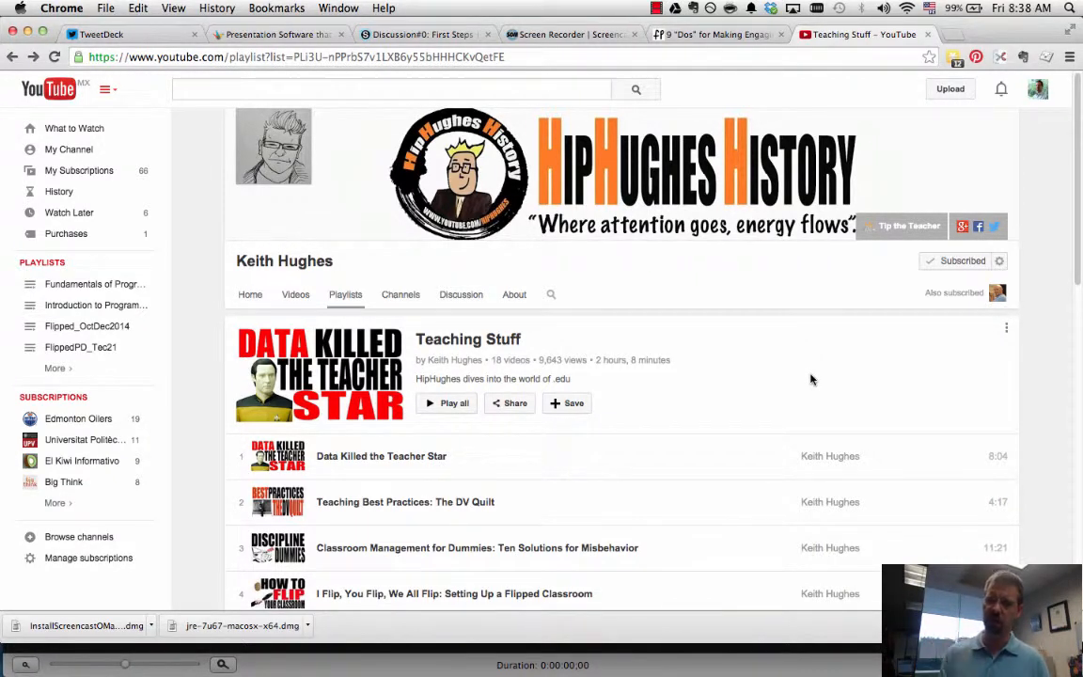
pyautogui.moveTo(723, 430)
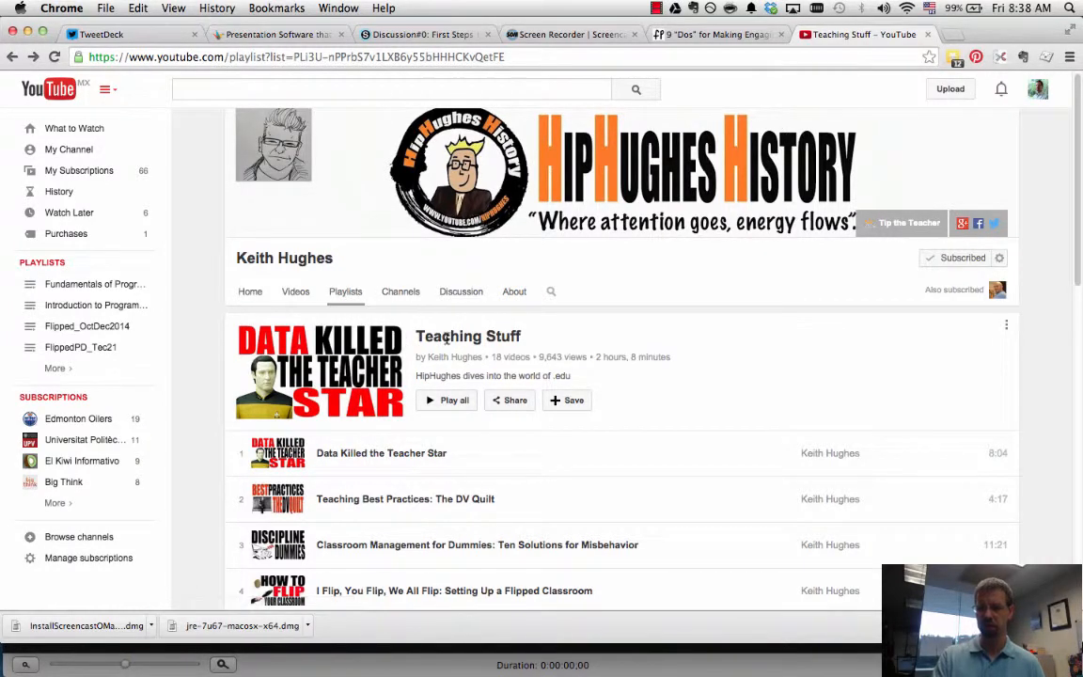
pyautogui.scroll(-3)
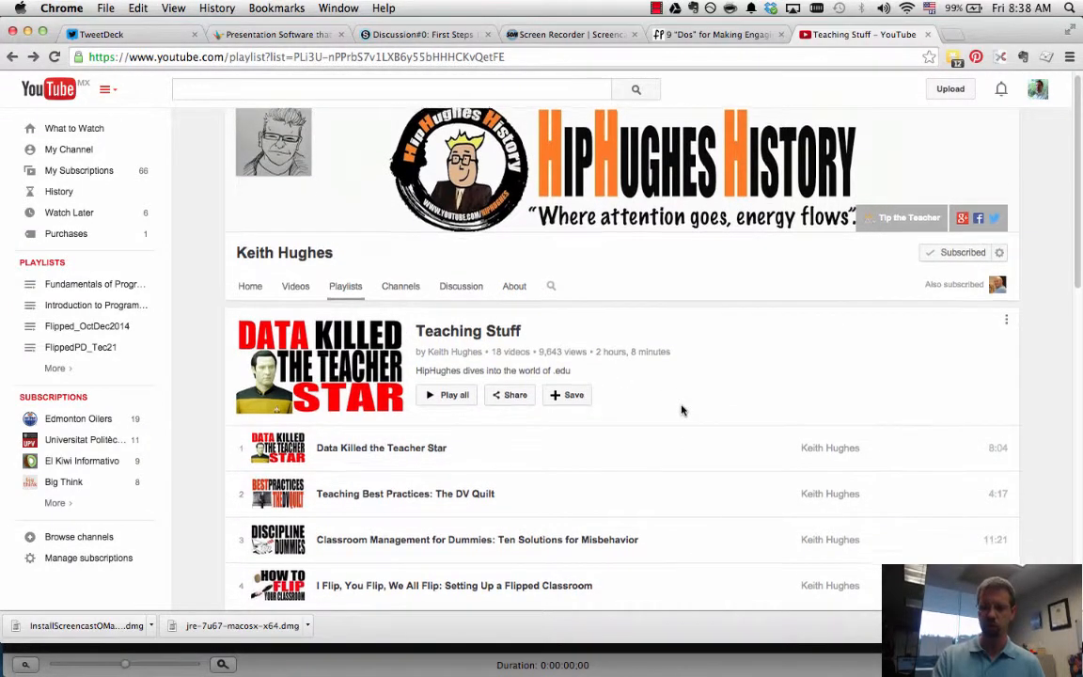
pyautogui.scroll(-3)
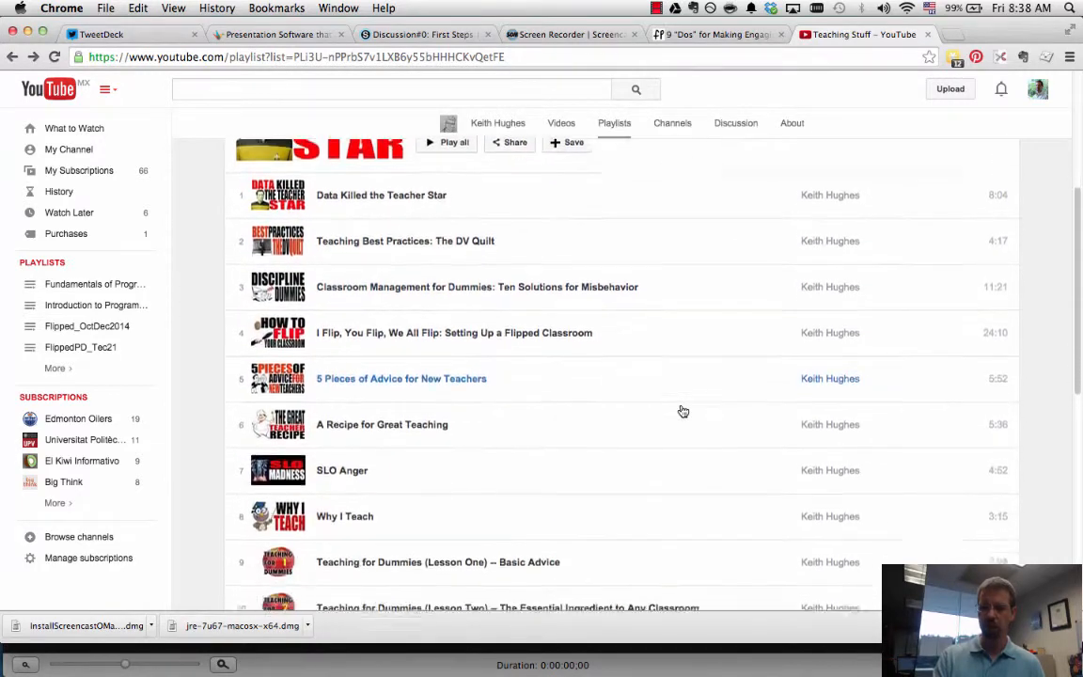
pyautogui.scroll(-3)
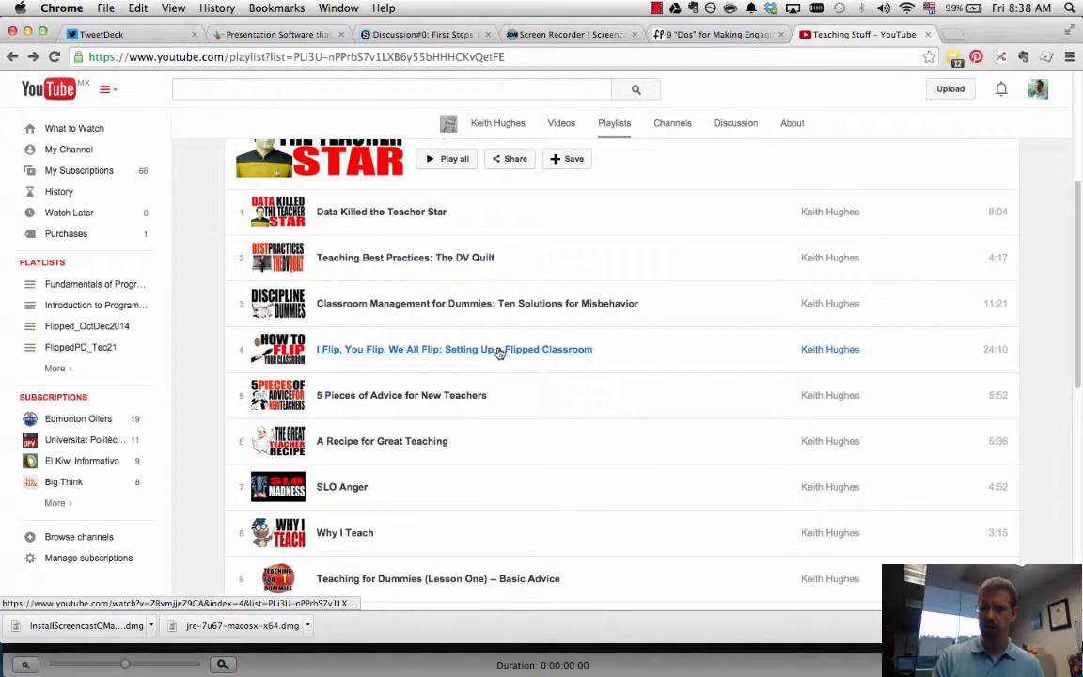
pyautogui.moveTo(493, 353)
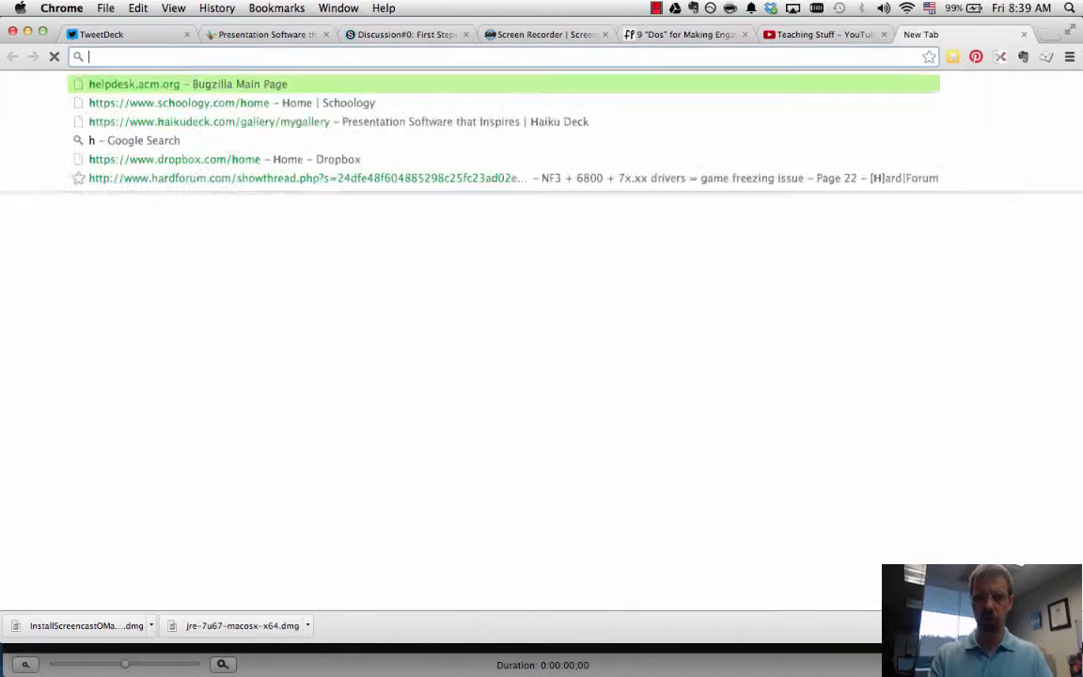
# - Go to youtube.com and reach the video upload page
pyautogui.write('youtube.com/user/kenbauer')
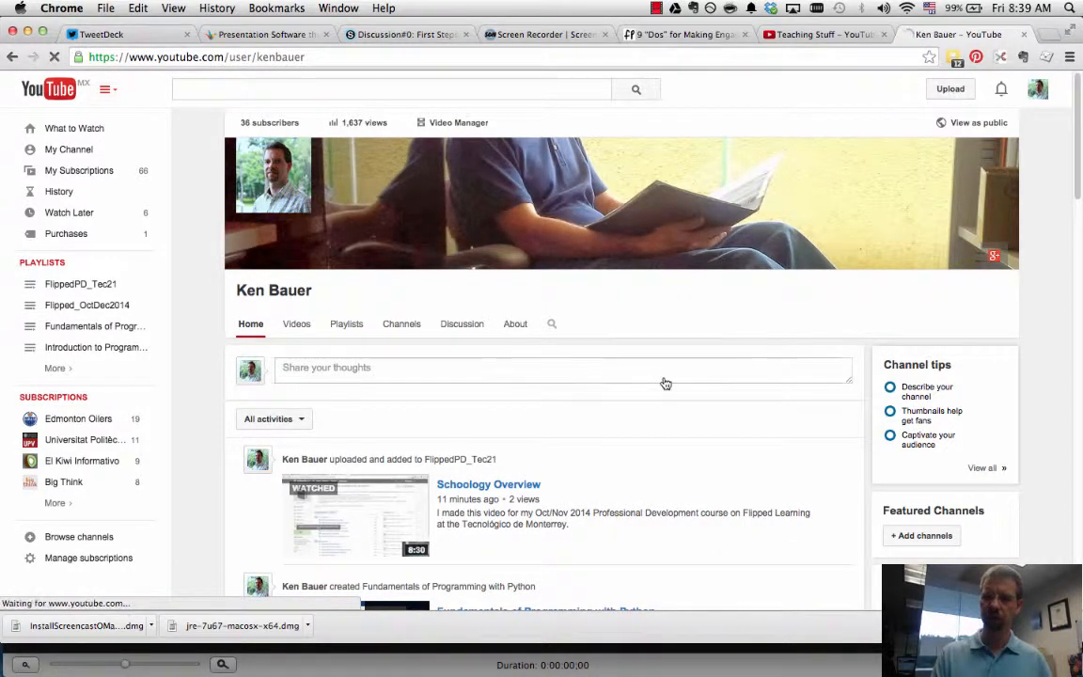
pyautogui.click(950, 88)
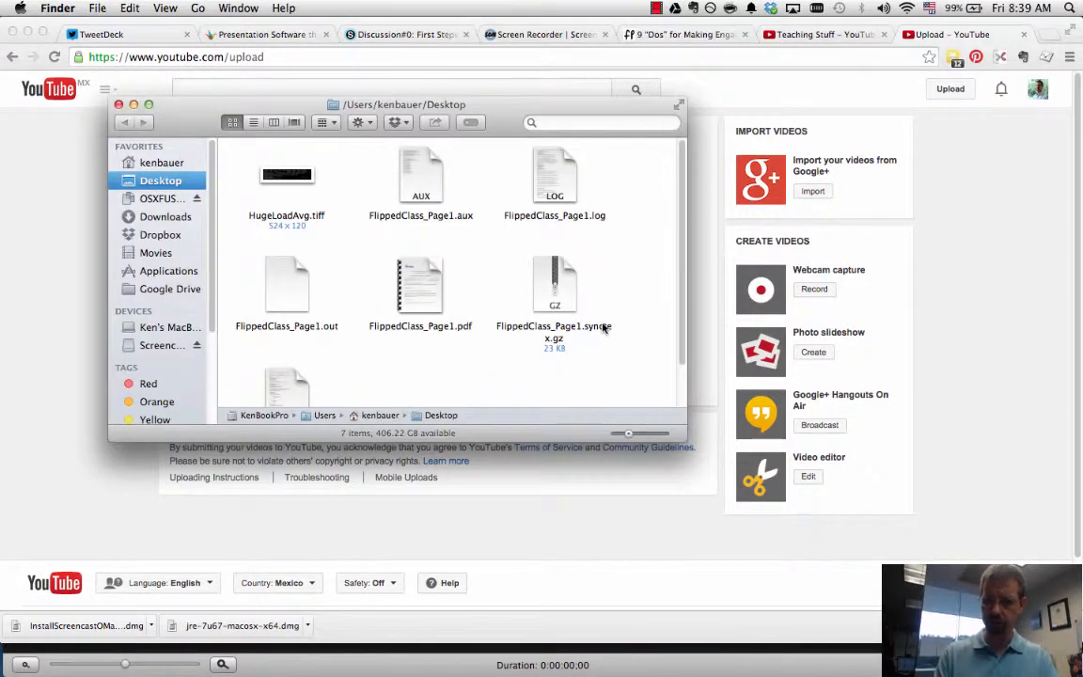
# - Choose TriangleFibonacciCPlusPlus.mp4 from the Movies folder for upload
pyautogui.click(171, 270)
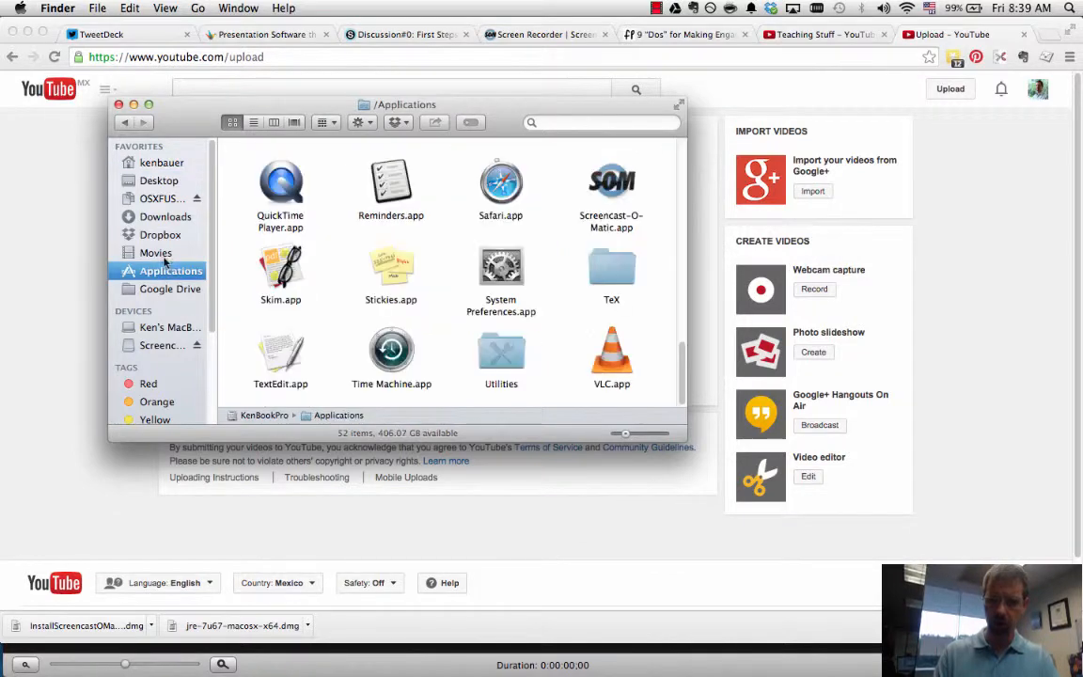
pyautogui.click(158, 252)
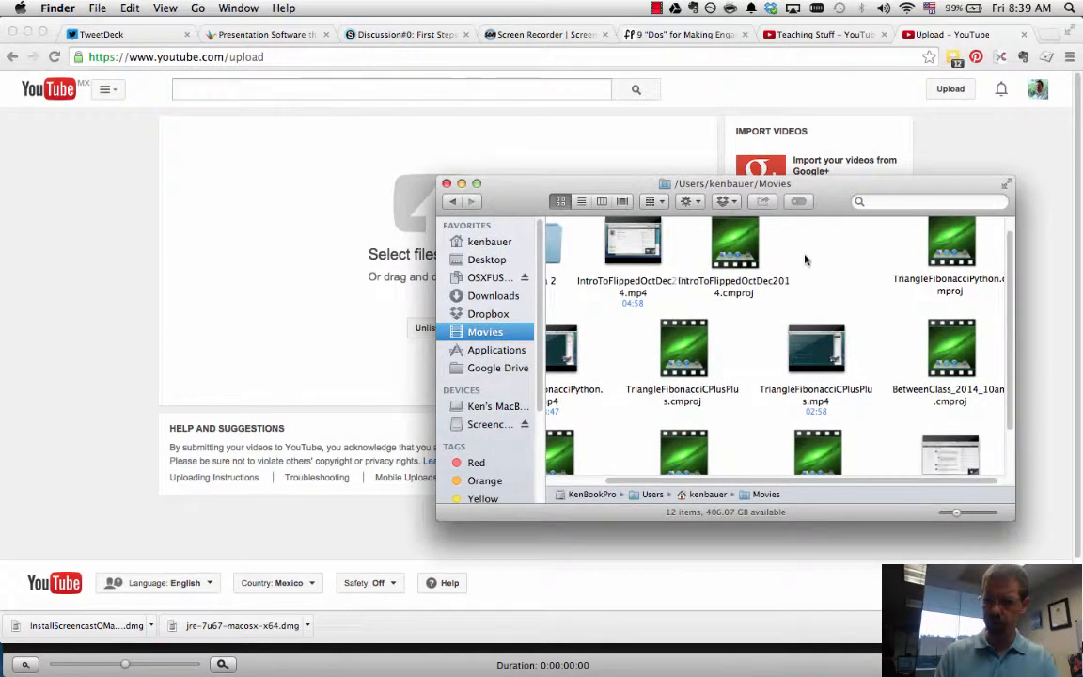
pyautogui.doubleClick(816, 348)
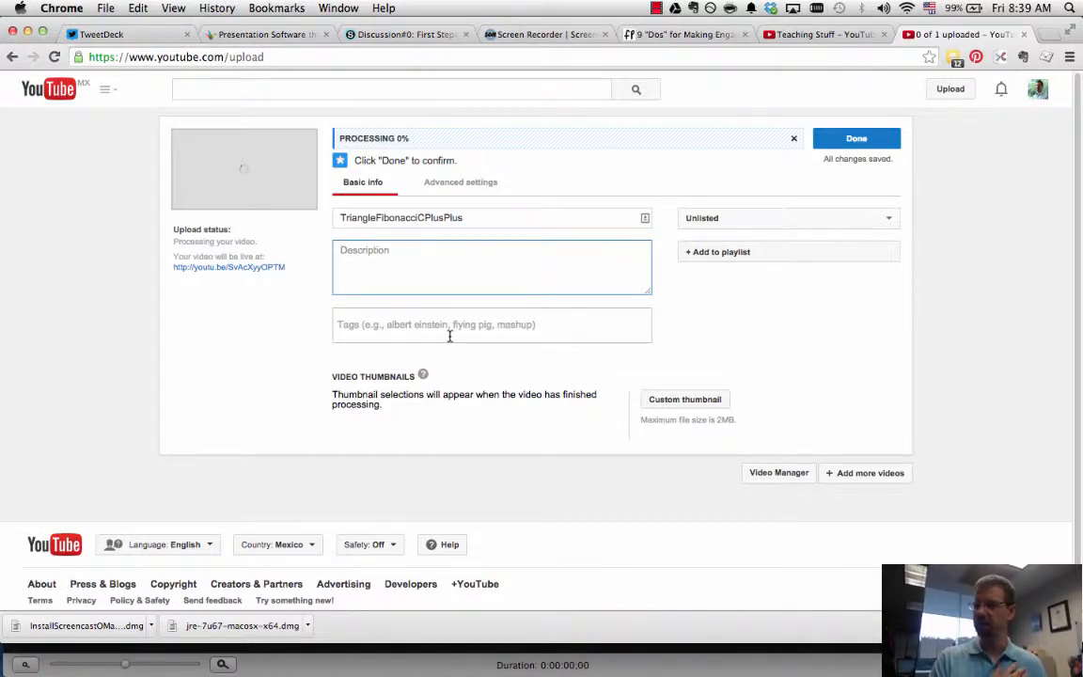
pyautogui.moveTo(680, 256)
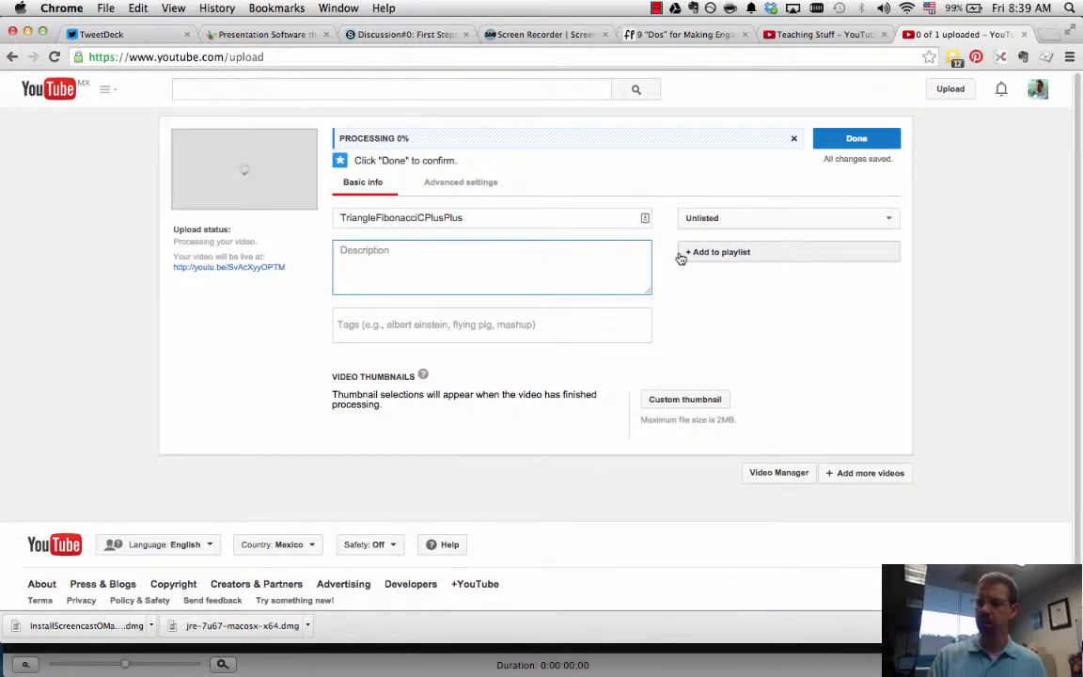
# - Show the uploading video's privacy choices with Unlisted set
pyautogui.click(788, 218)
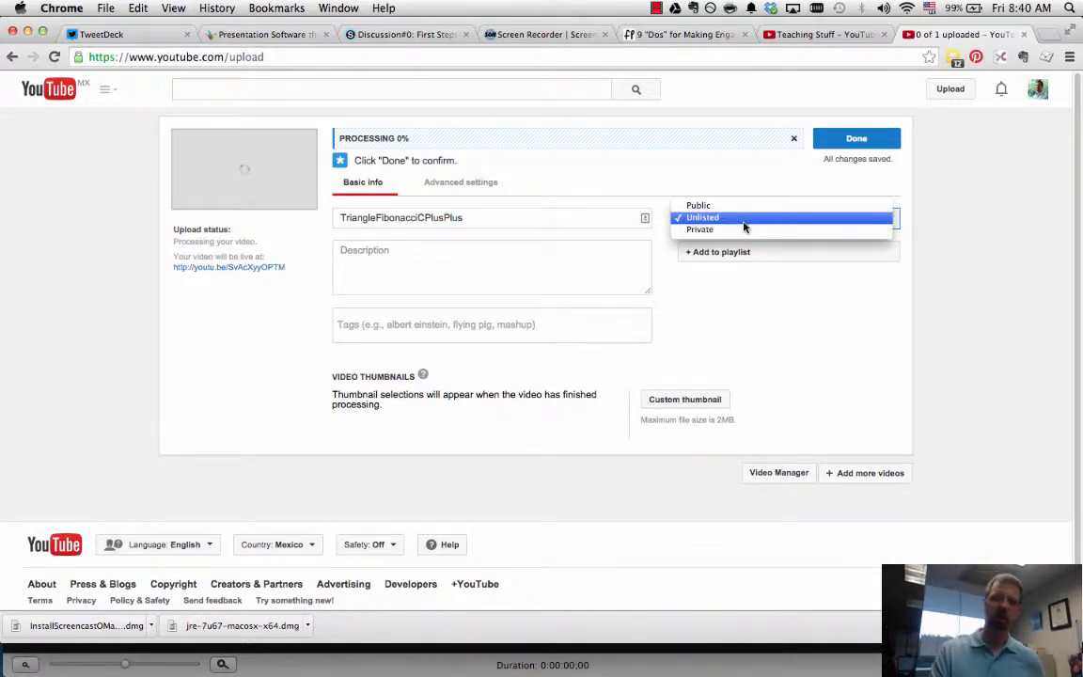
# - Leave the TriangleFibonacciCPlusPlus upload's privacy set to Unlisted
pyautogui.click(703, 218)
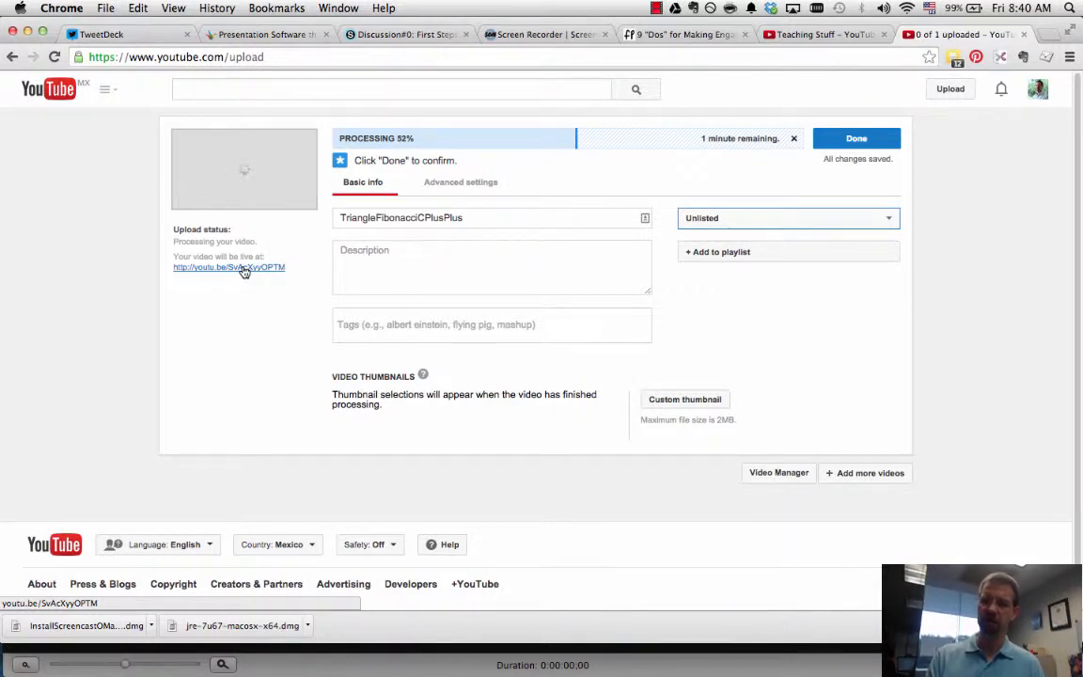
pyautogui.moveTo(259, 308)
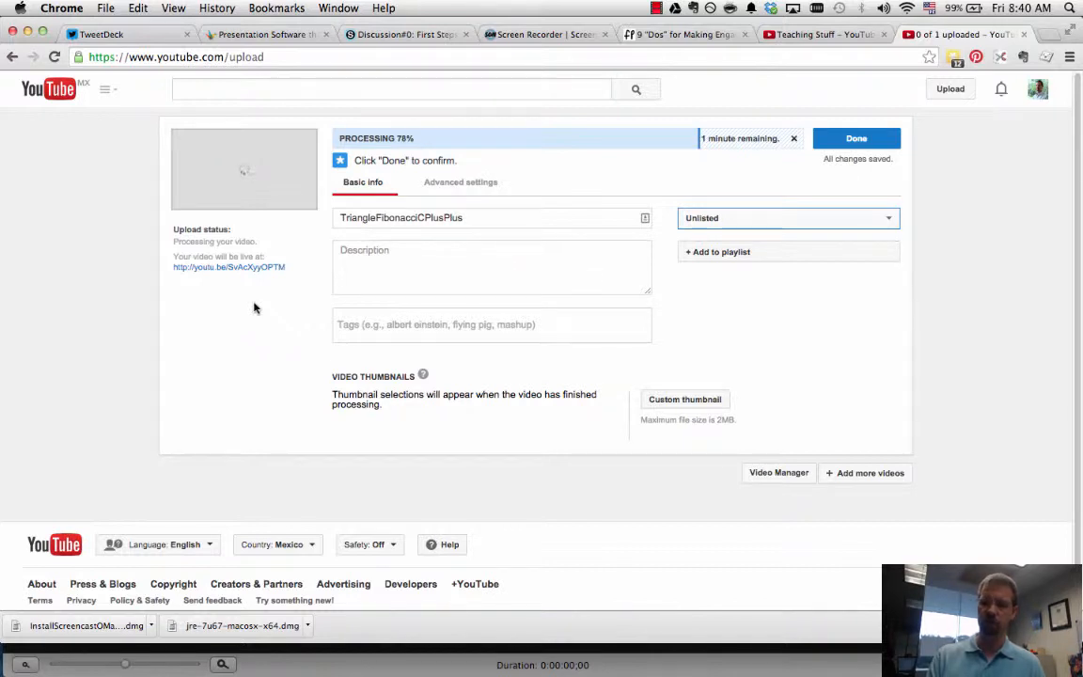
pyautogui.click(788, 218)
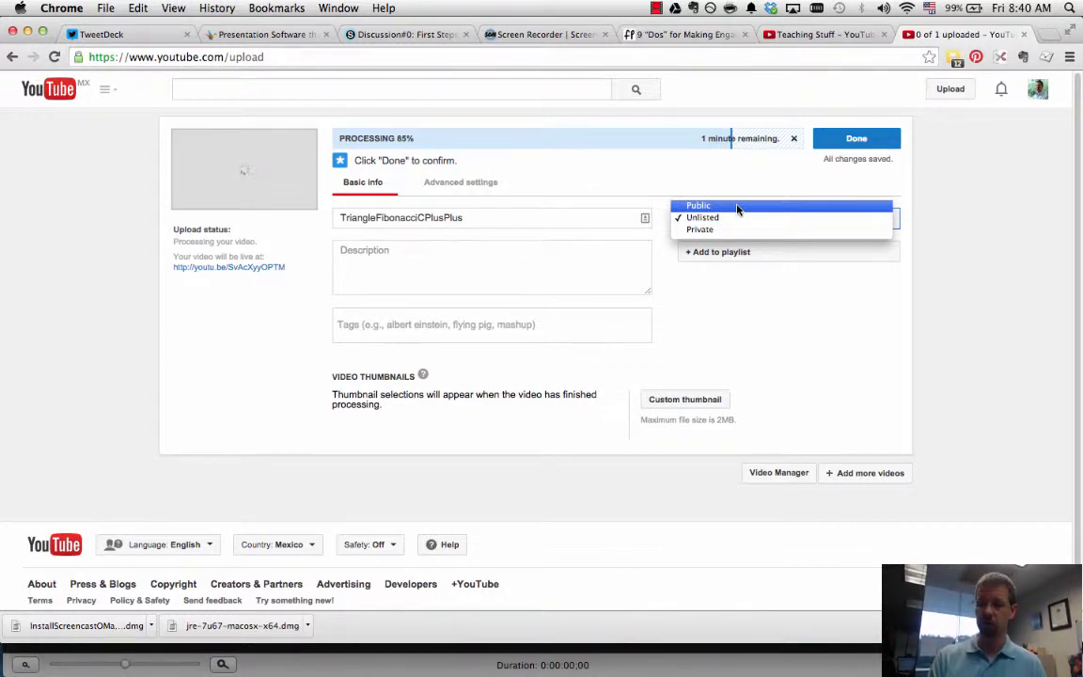
pyautogui.click(703, 218)
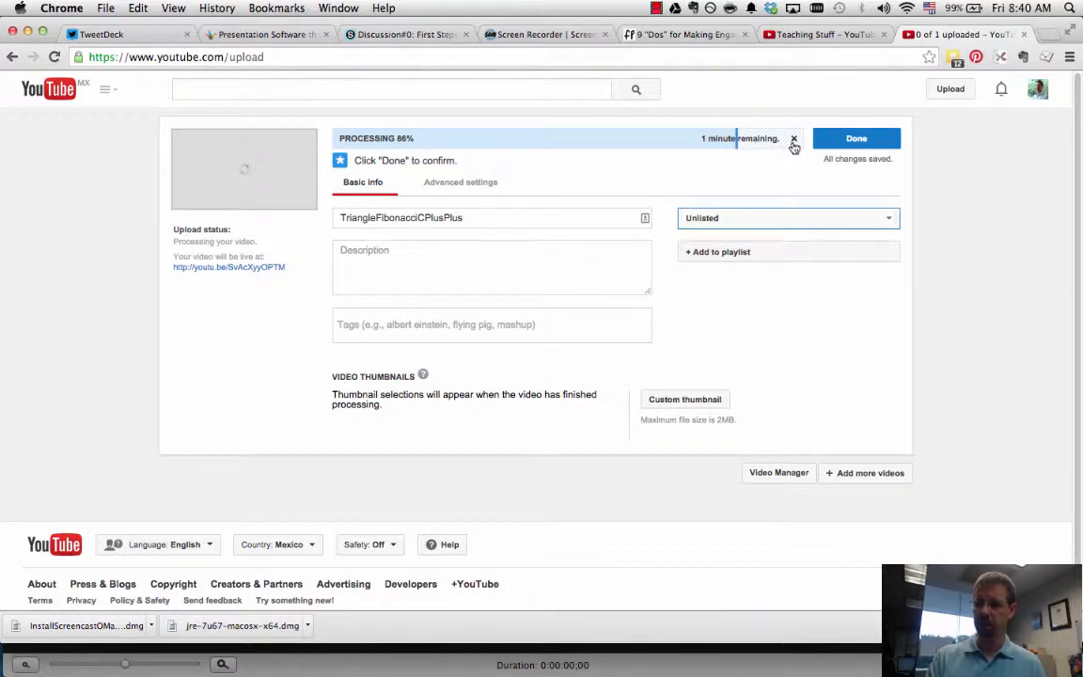
# - Cancel the YouTube upload at about 86% processing and confirm, returning to the recorder
pyautogui.click(793, 142)
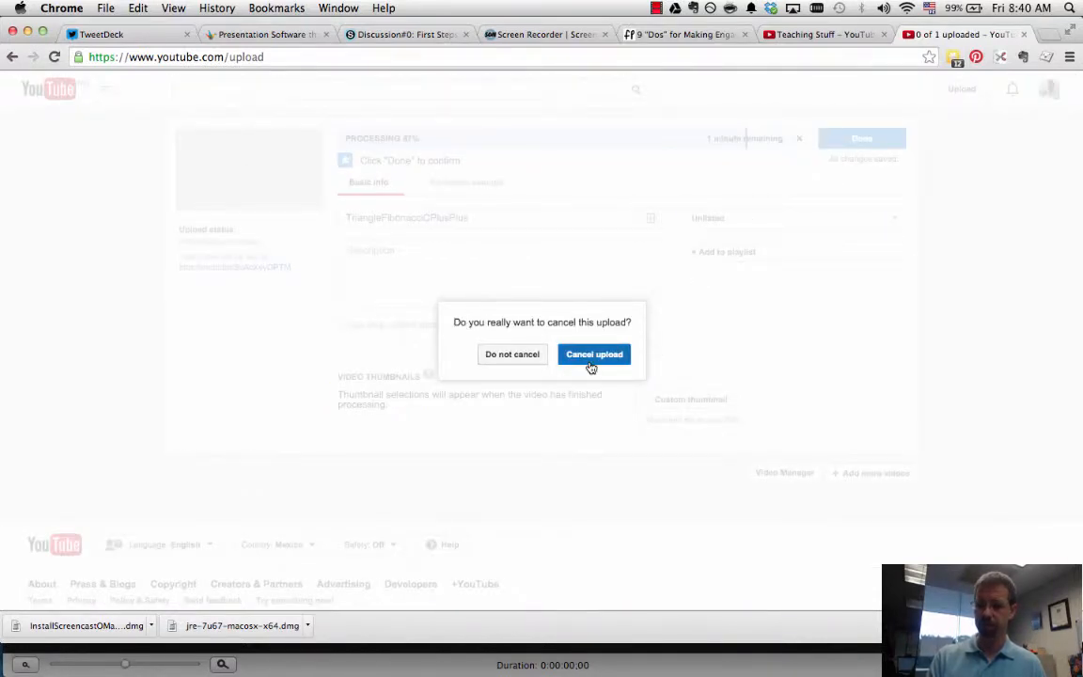
pyautogui.click(594, 353)
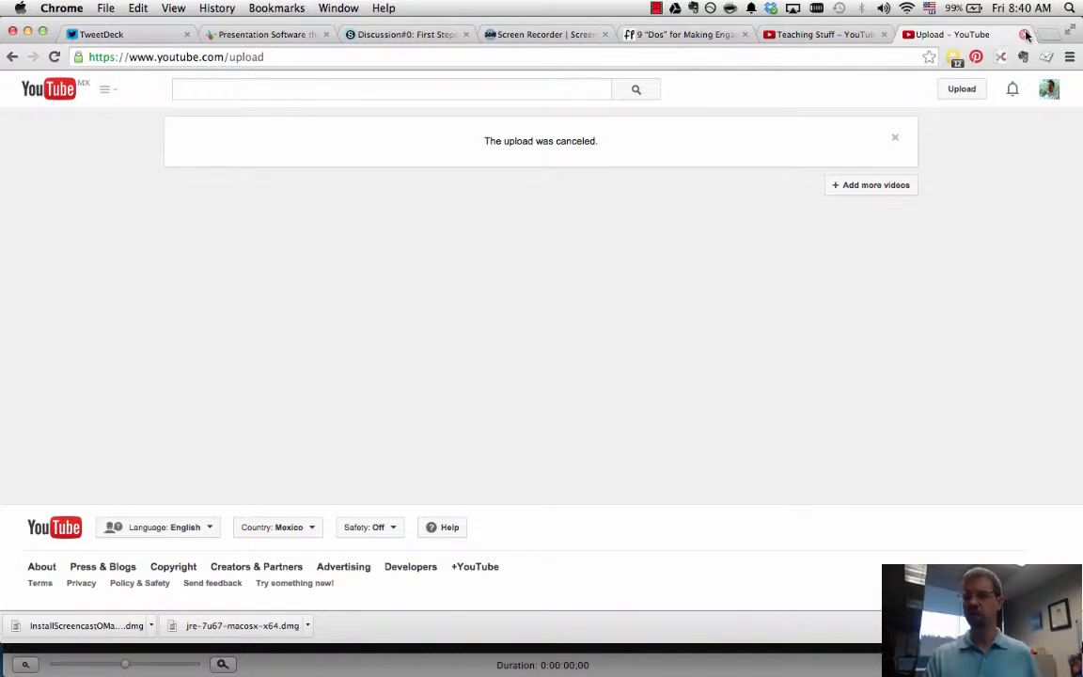
pyautogui.click(656, 7)
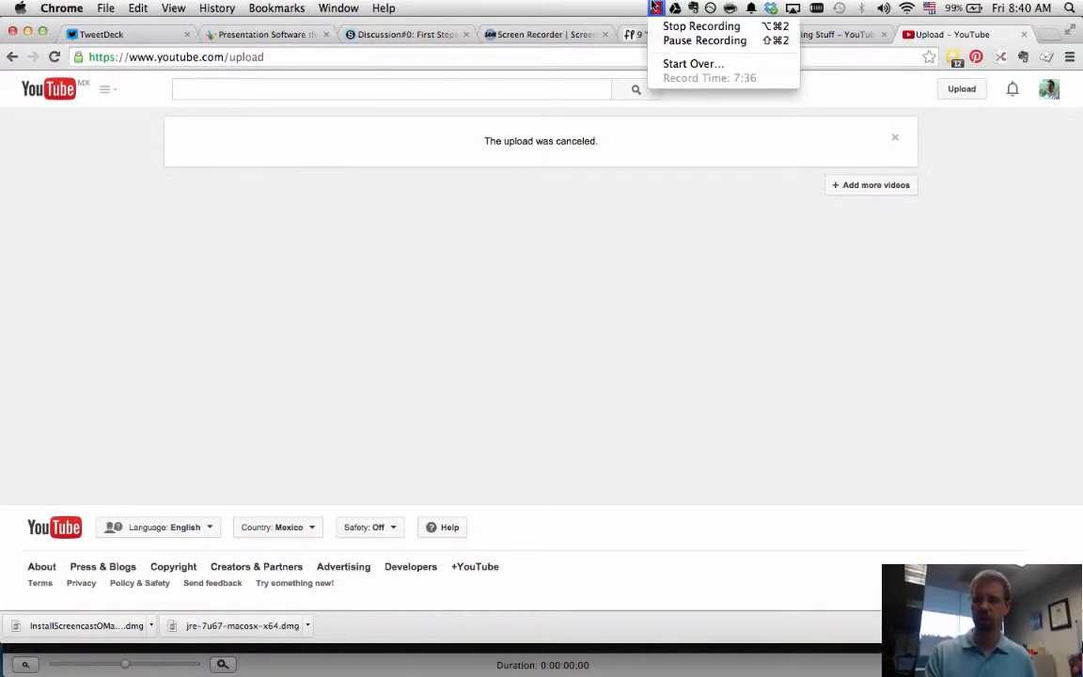
pyautogui.moveTo(699, 26)
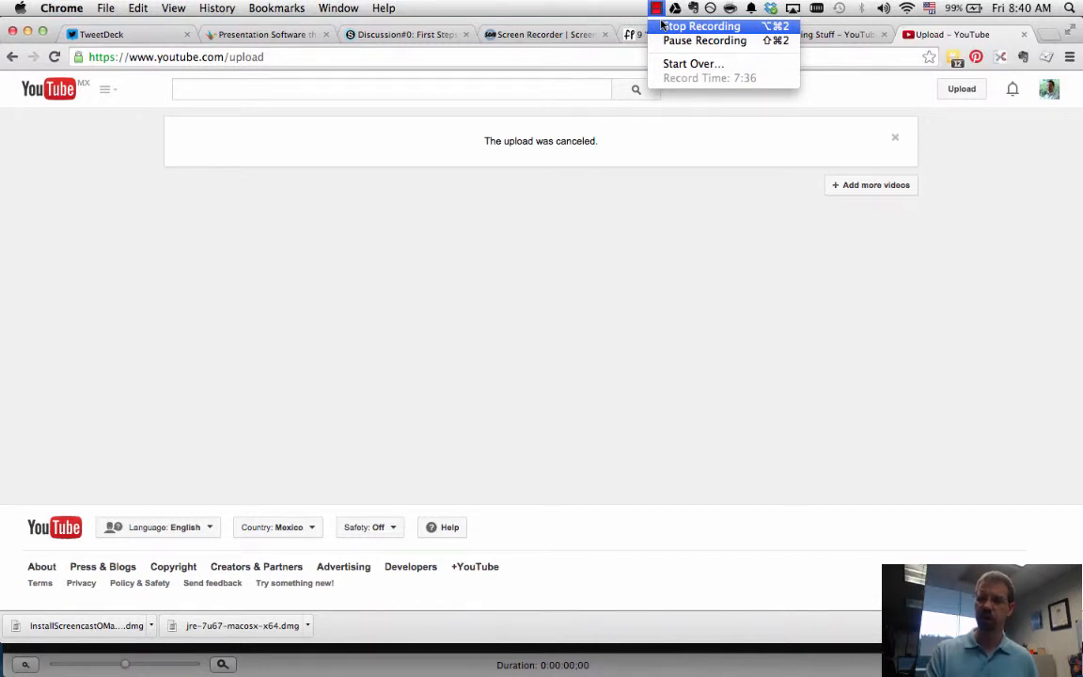
pyautogui.moveTo(676, 30)
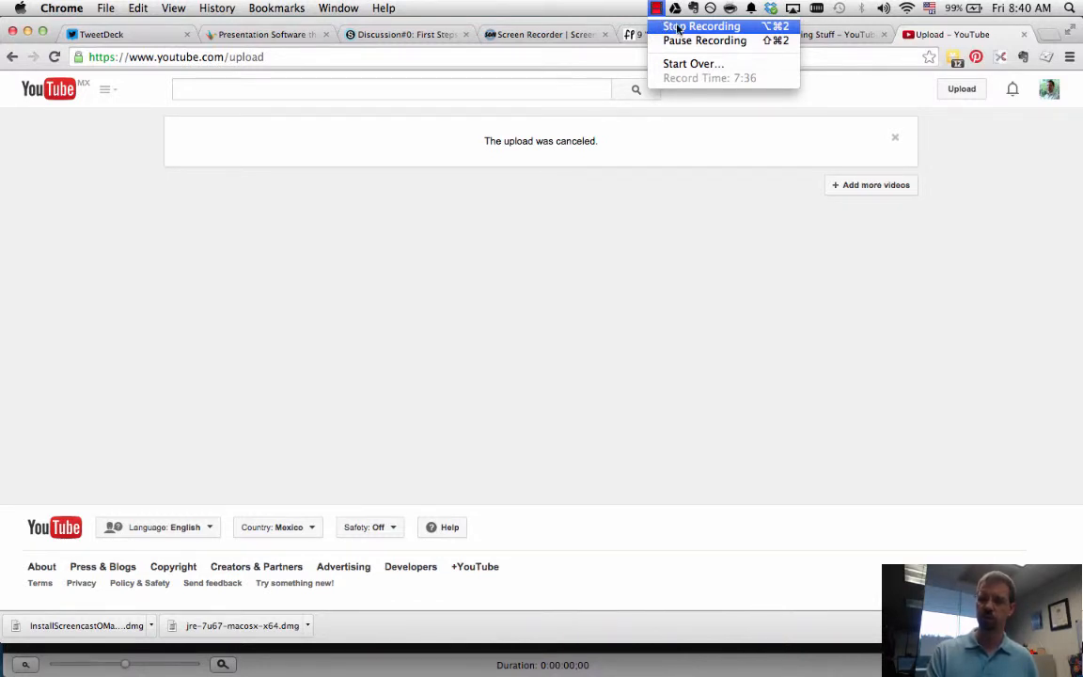